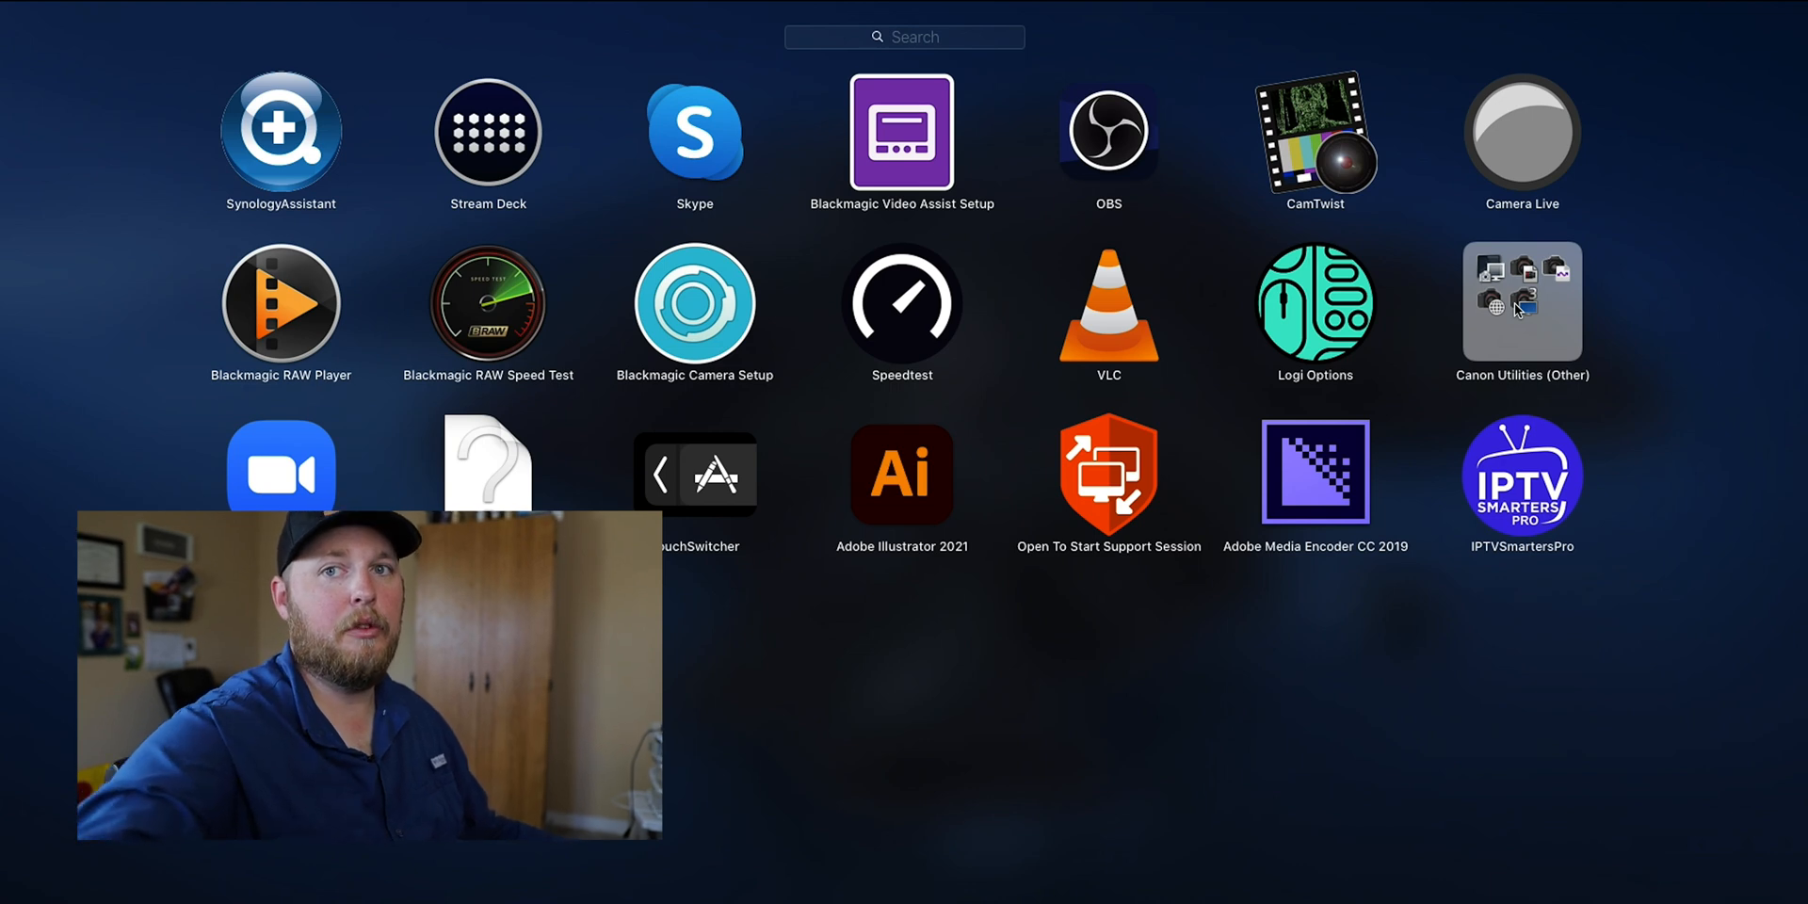
Launch the Canon camera utilities so EOS Utility 3 connects to the EOS RP
click(1521, 301)
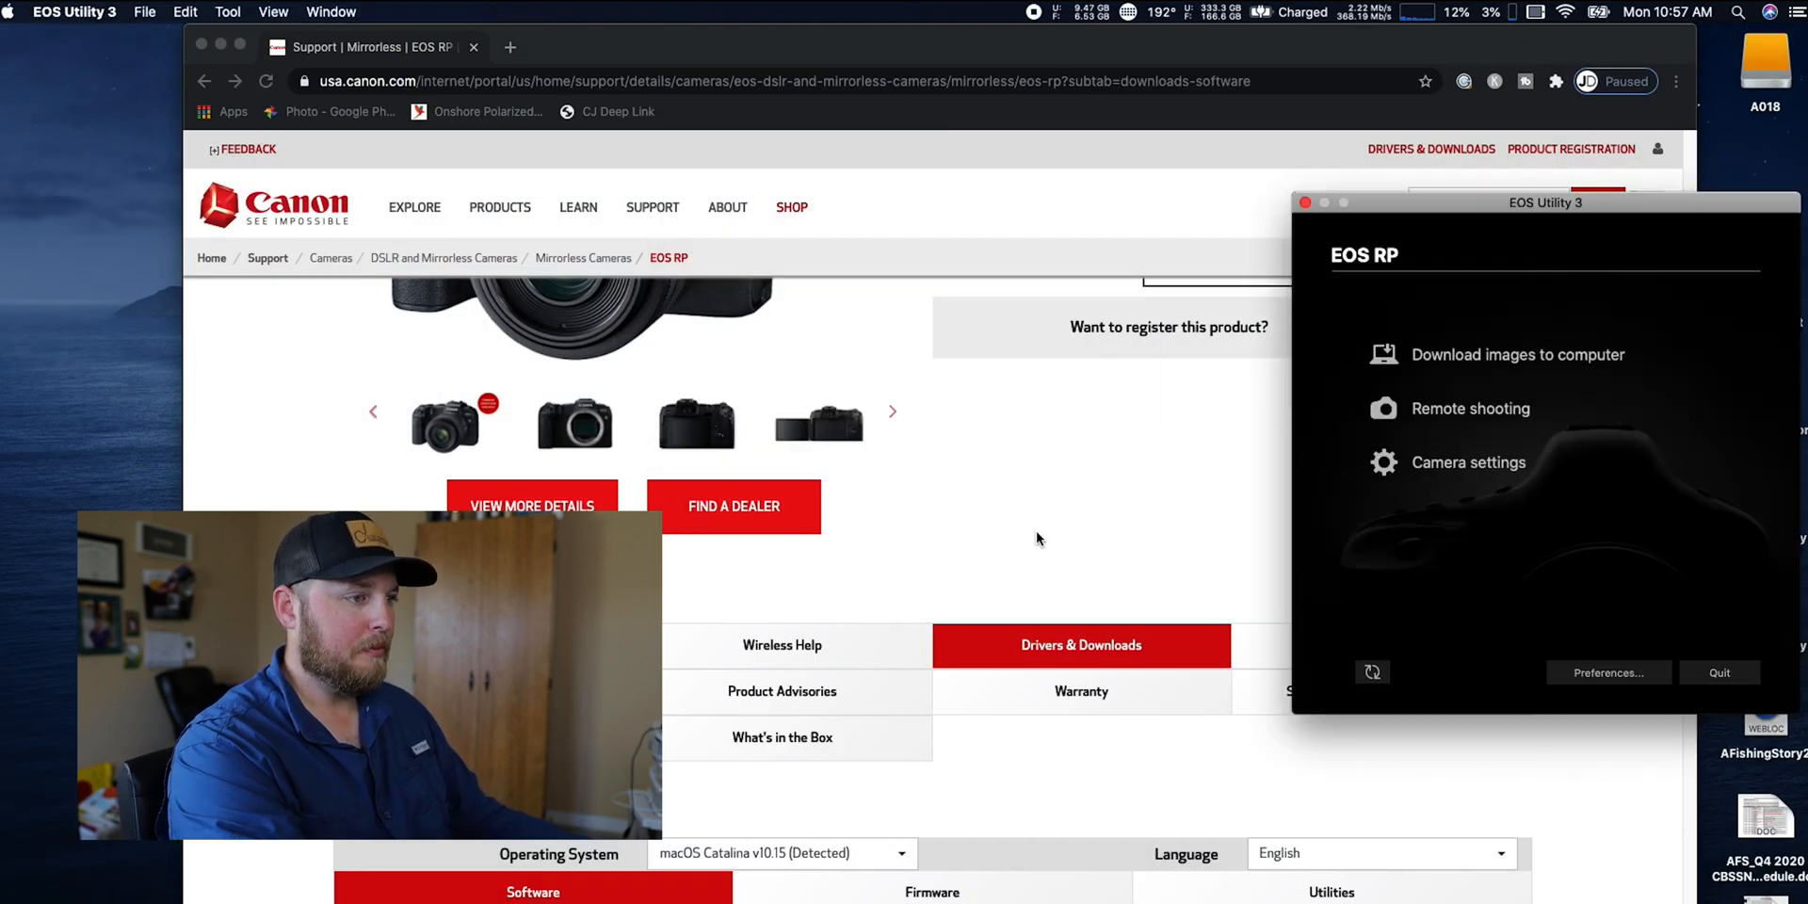
mouse_move(1040, 514)
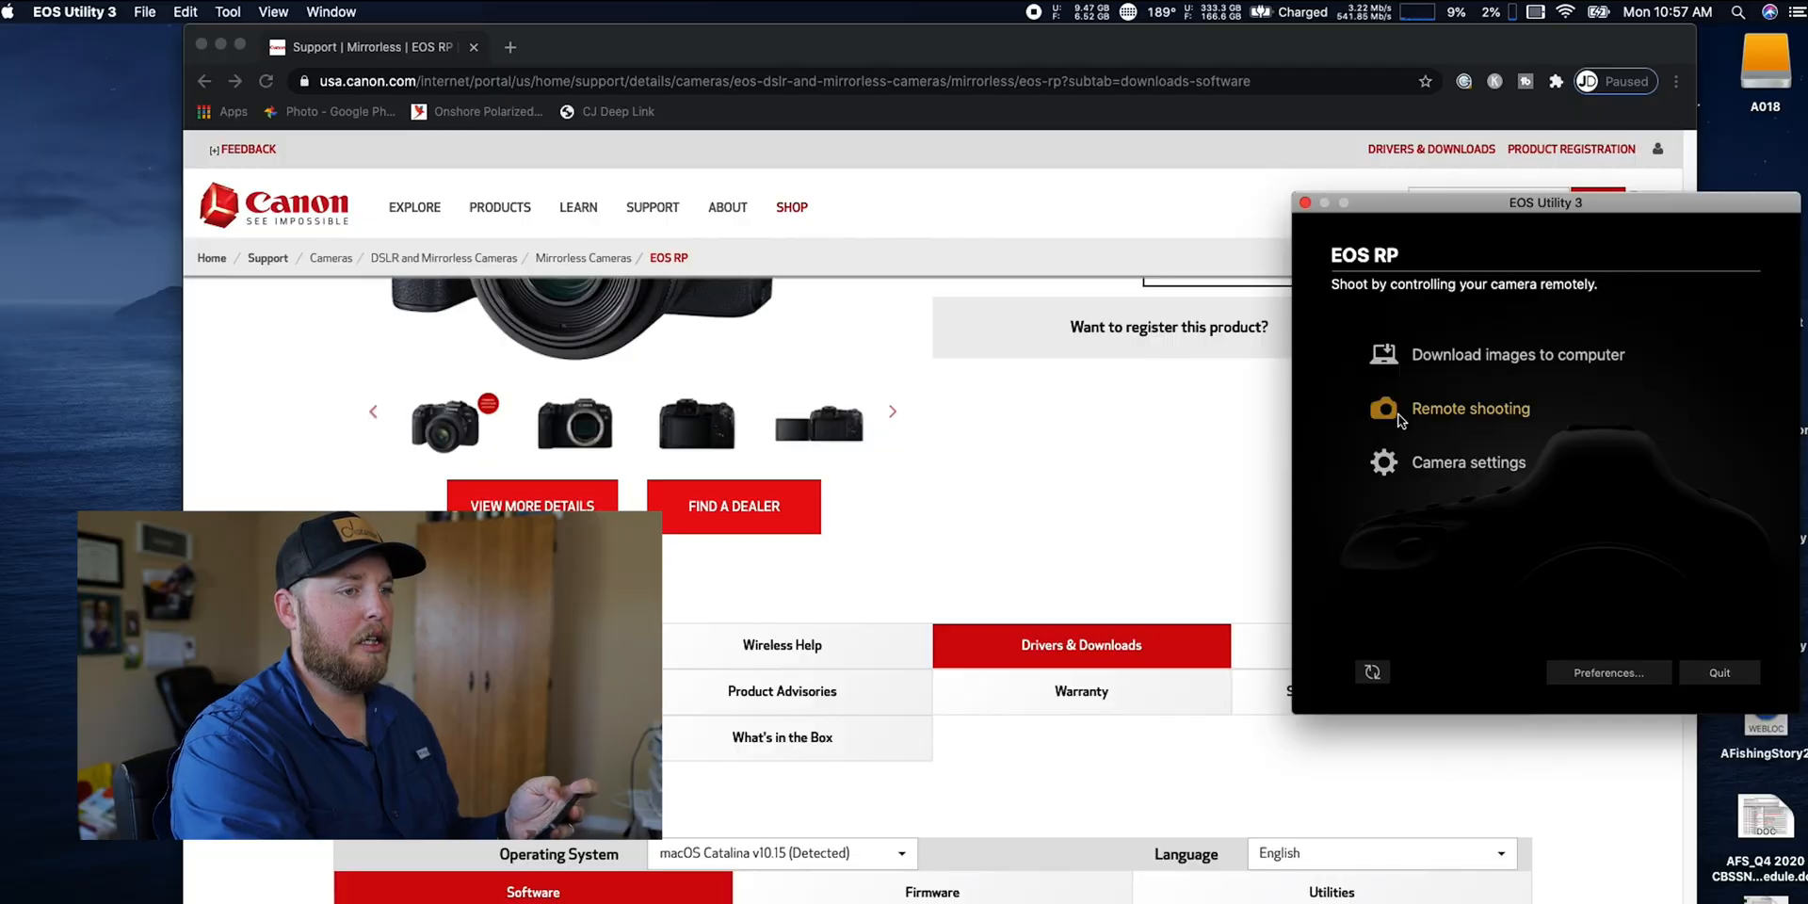
Start Remote shooting's Live View for the EOS RP, check the feed, then close it
click(1470, 408)
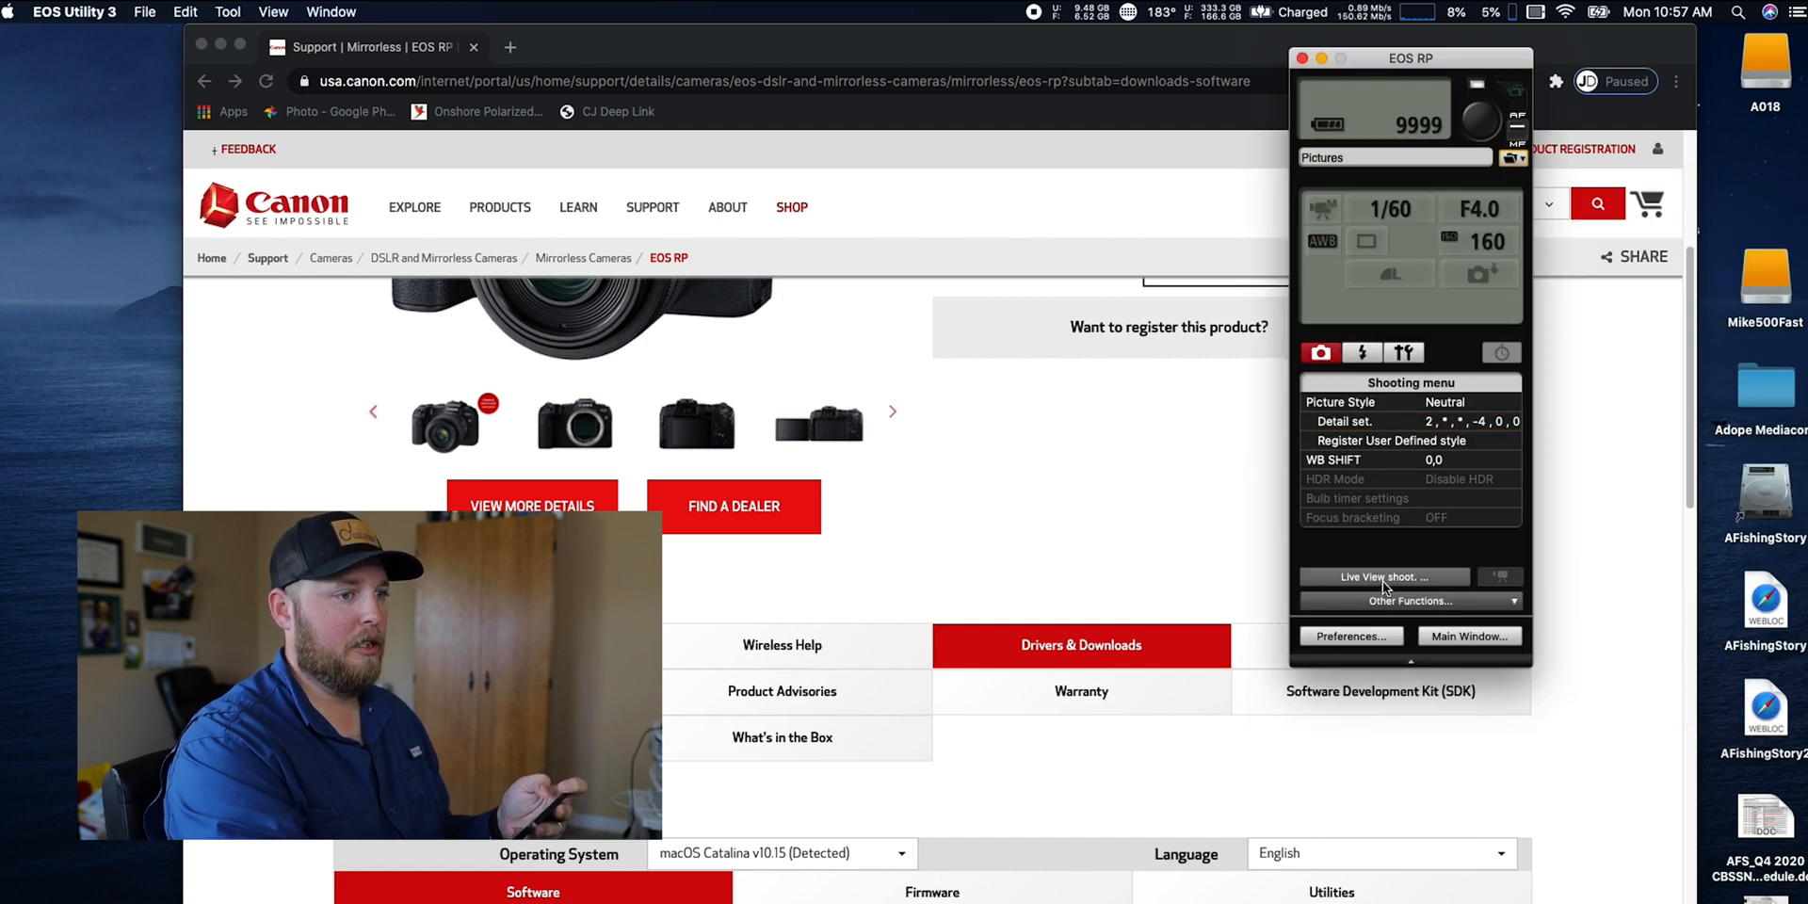
click(1382, 576)
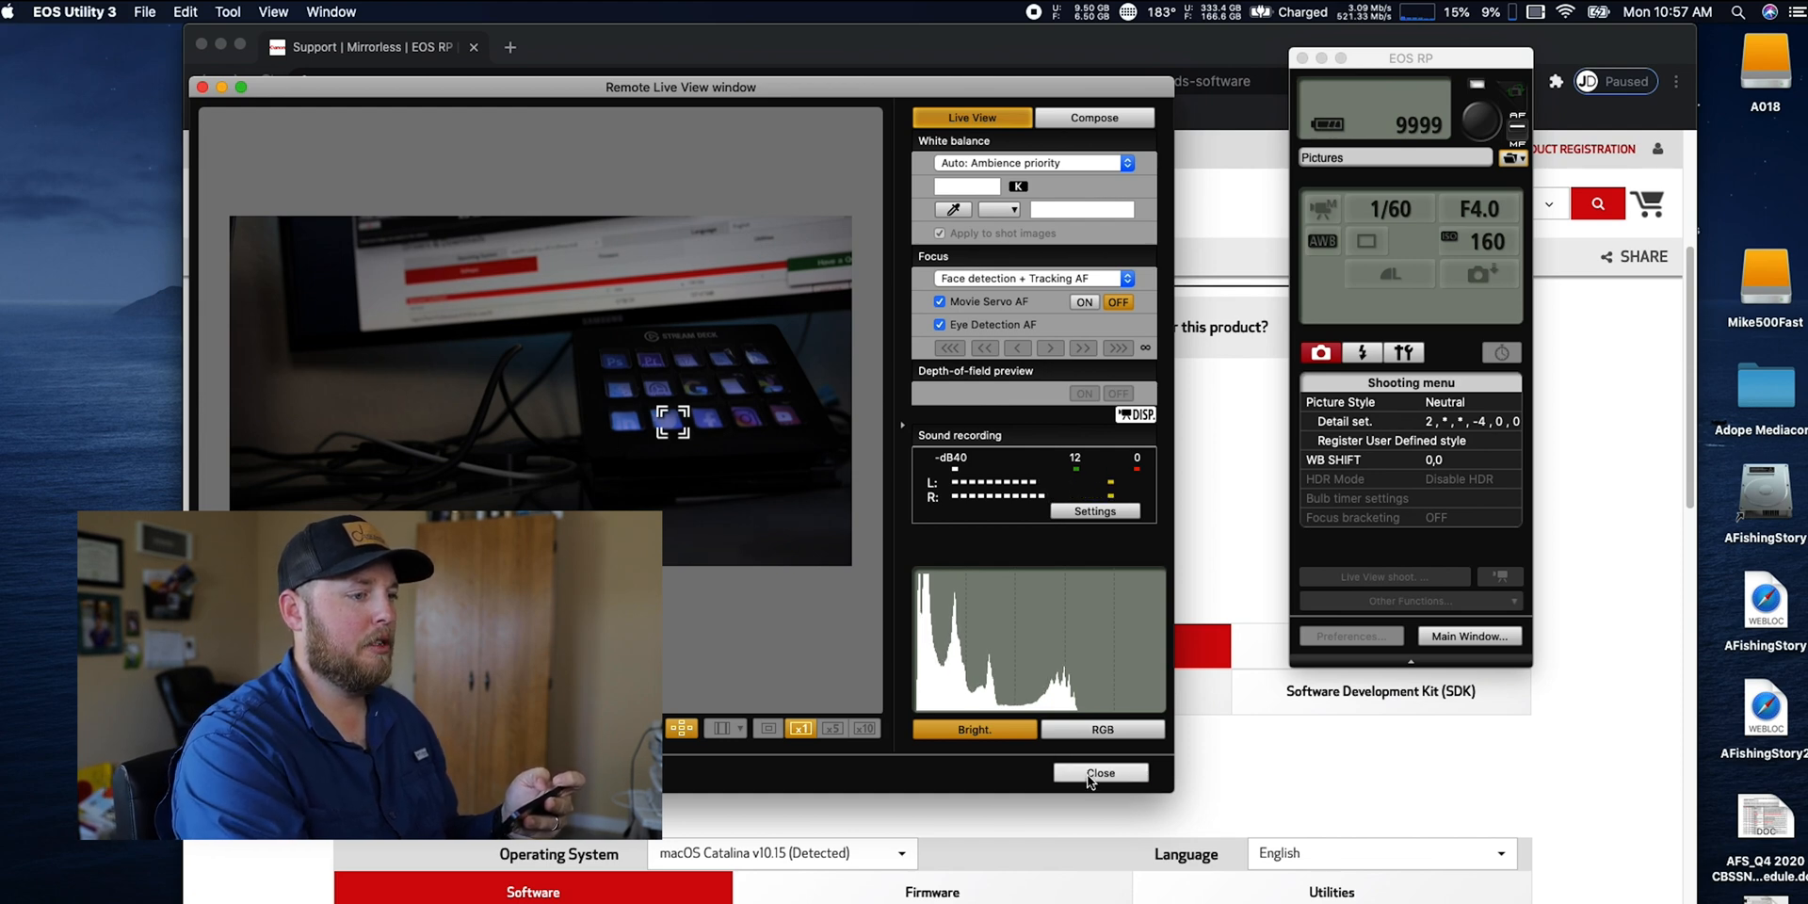
click(1099, 772)
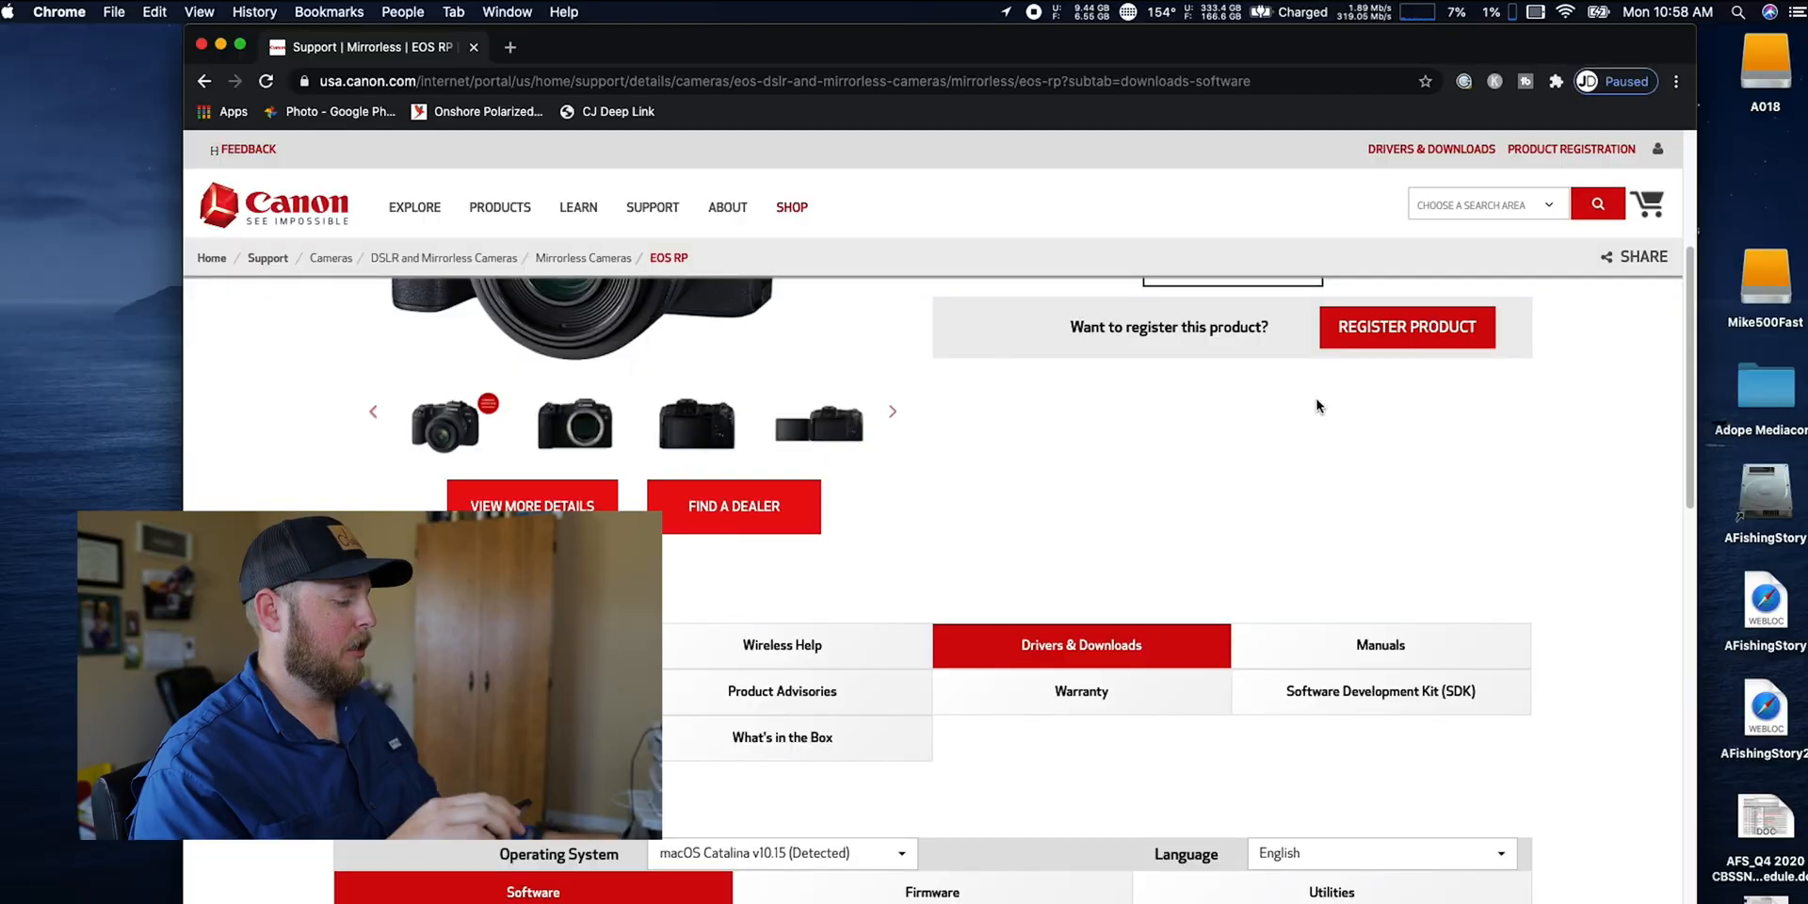
text(zoom.us)
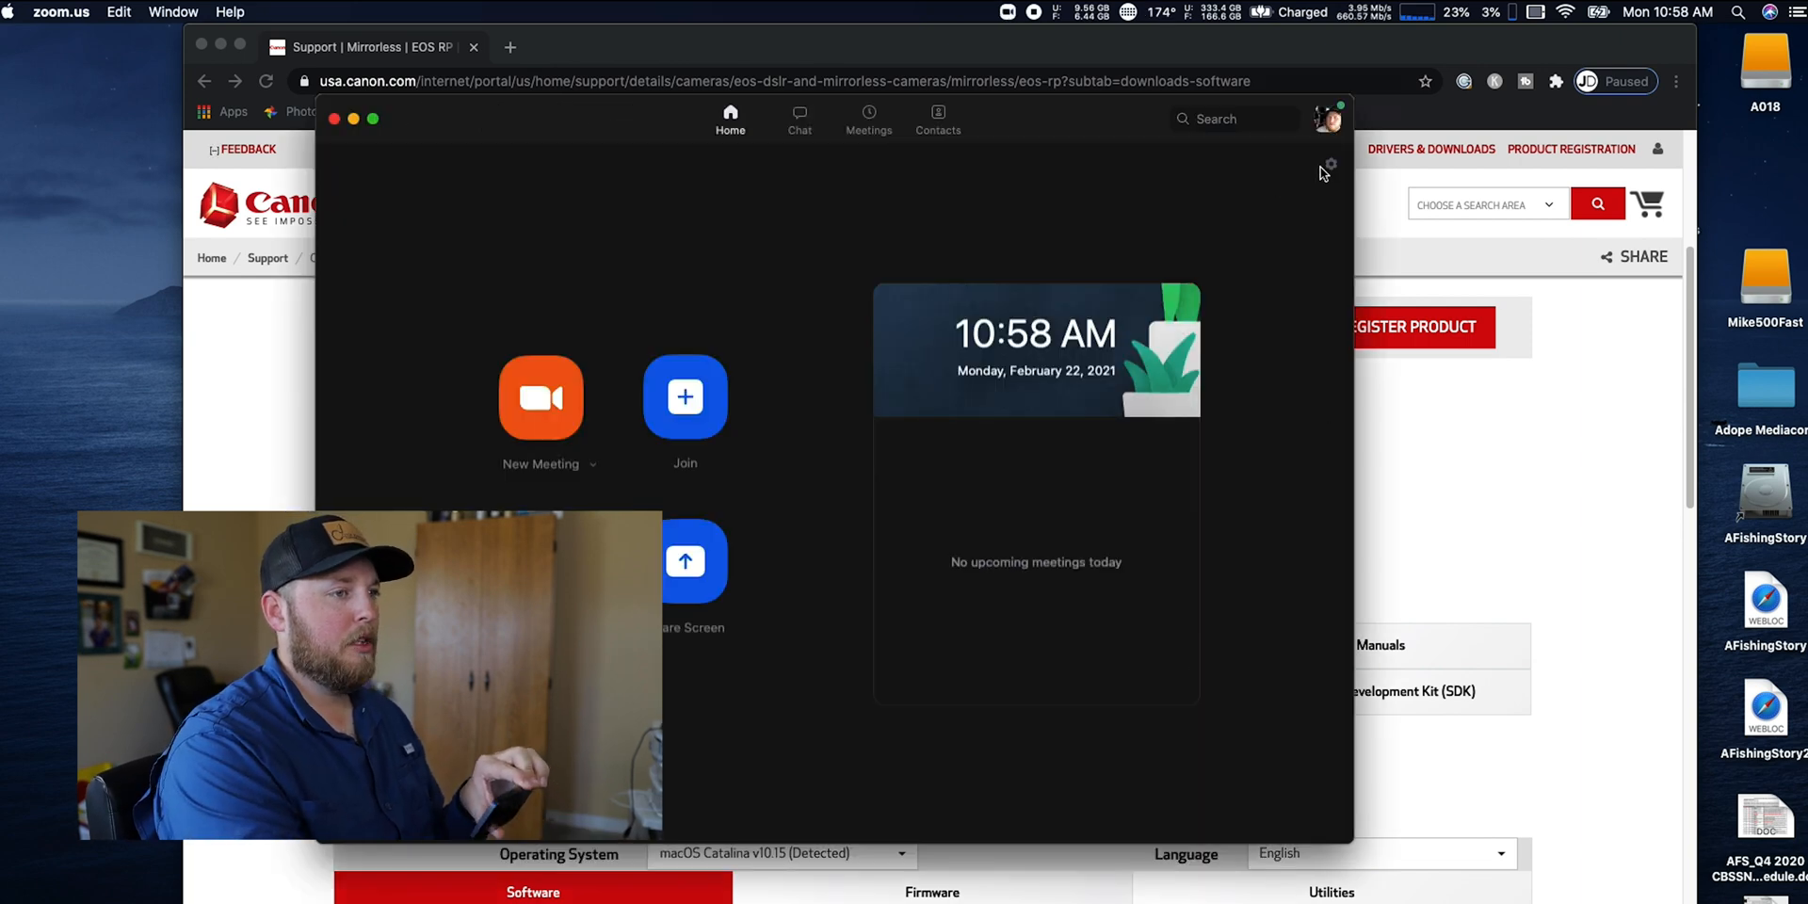
click(1330, 164)
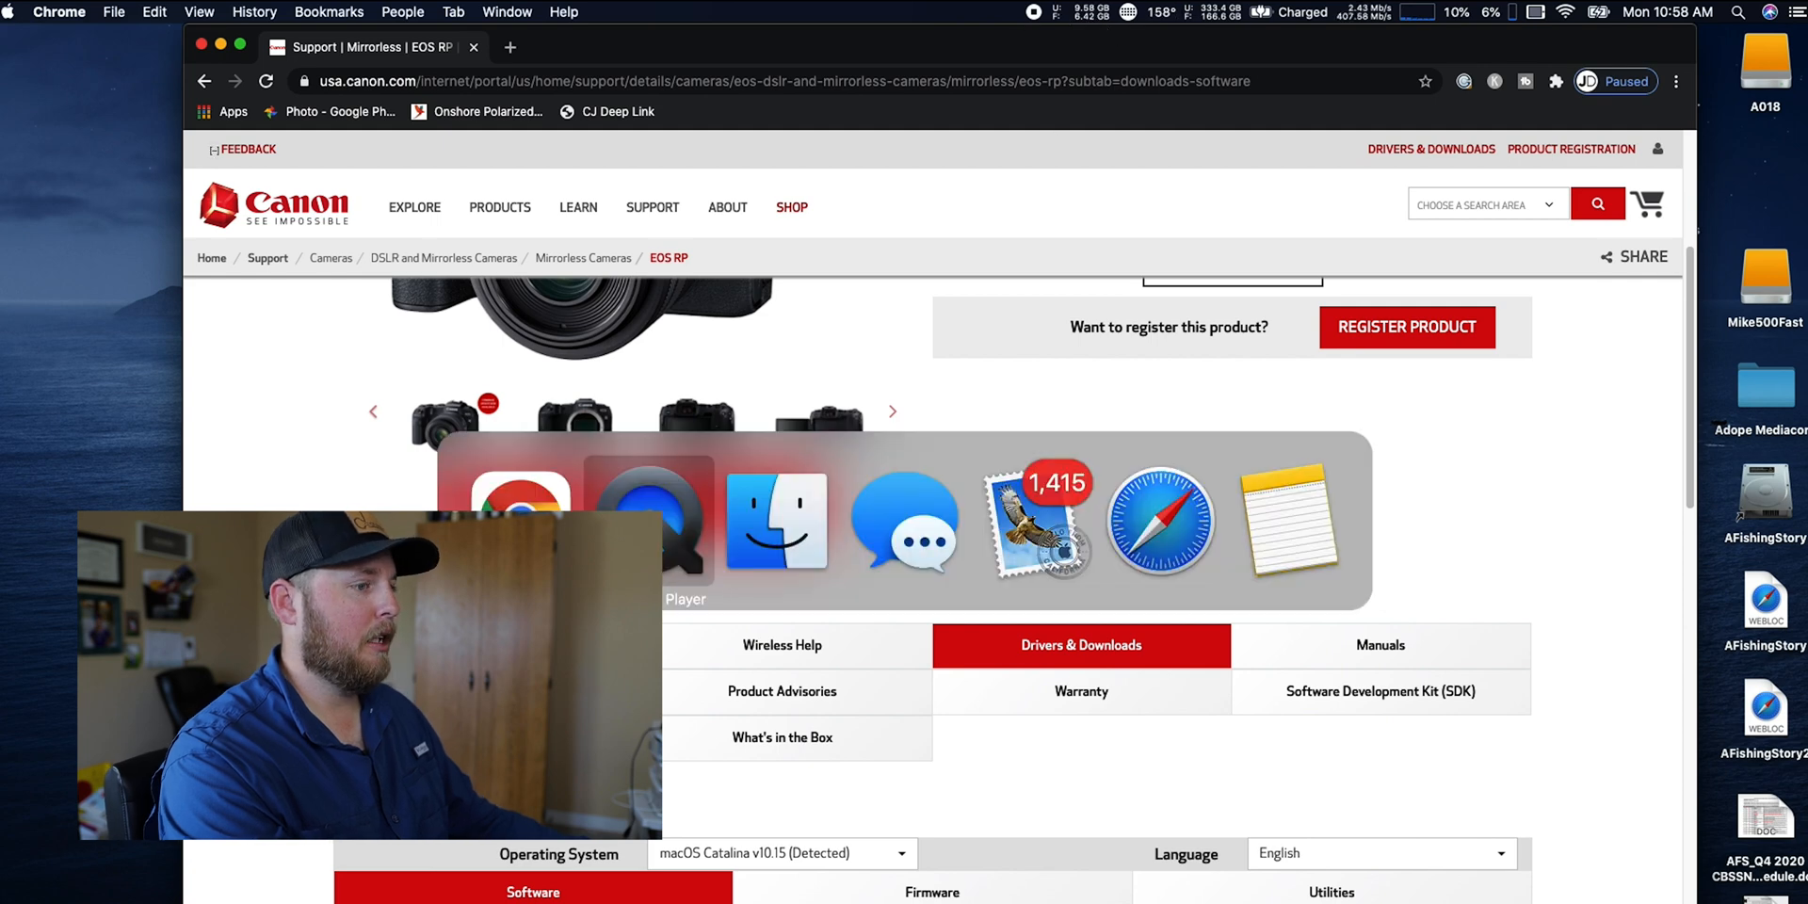
mouse_move(1264, 527)
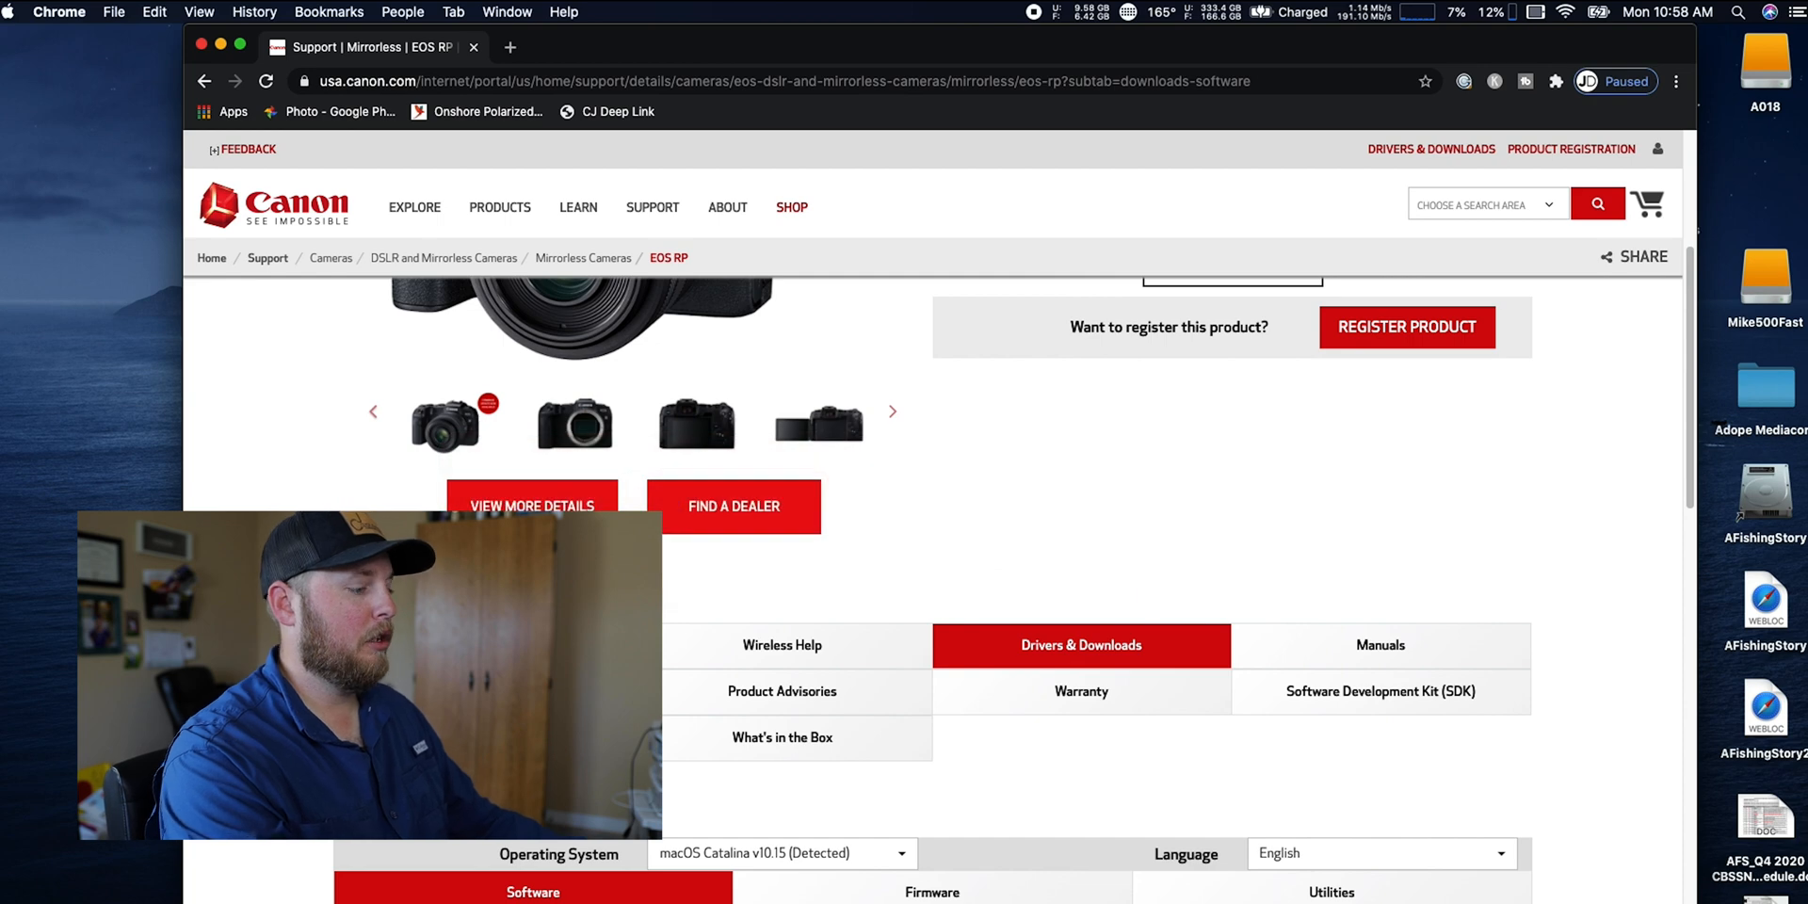
Launch OBS Studio from Spotlight and begin adding a new source to Camera A
text(zoom)
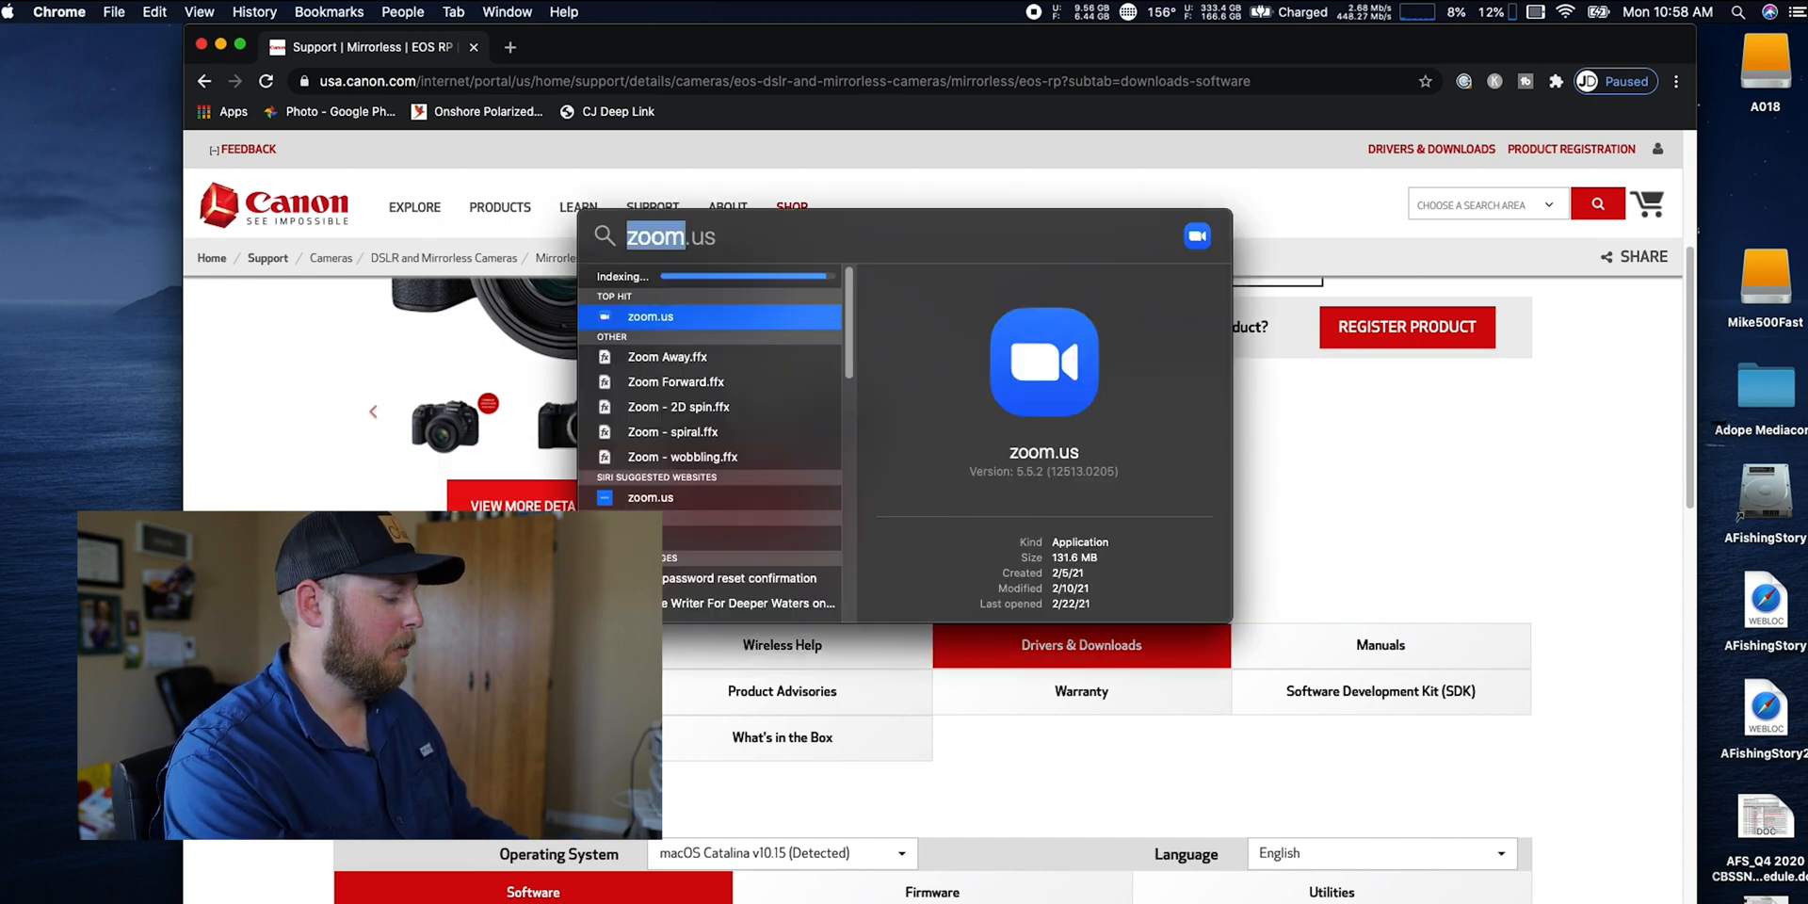
text(obs)
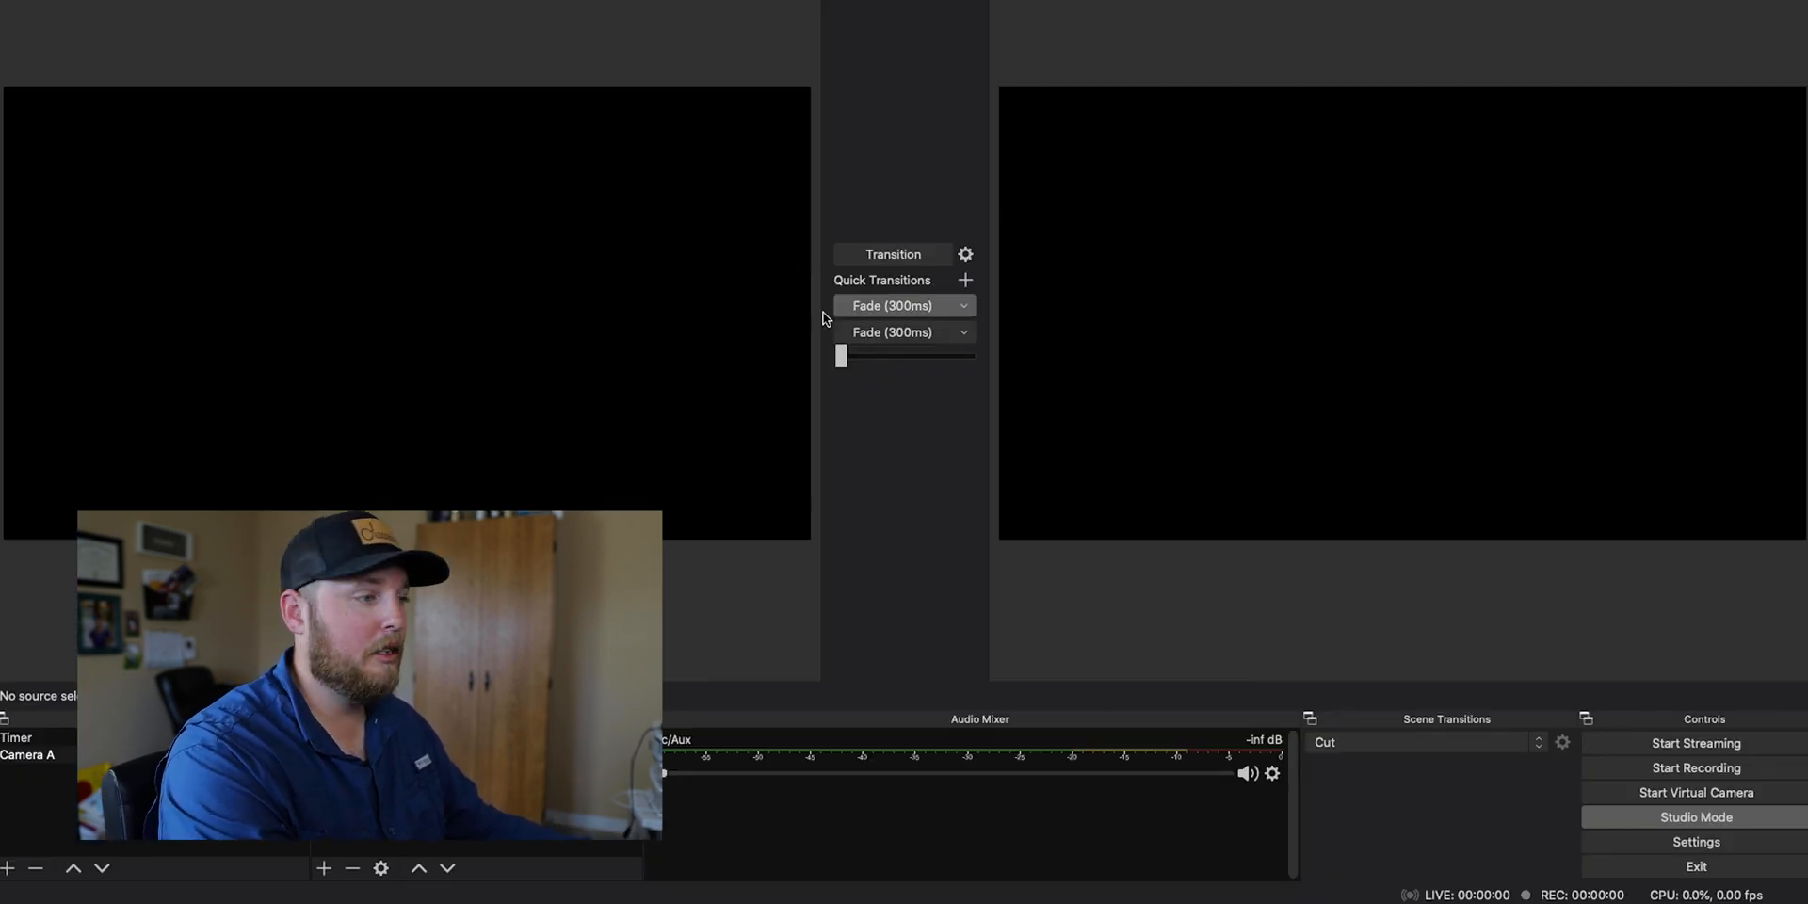
click(9, 868)
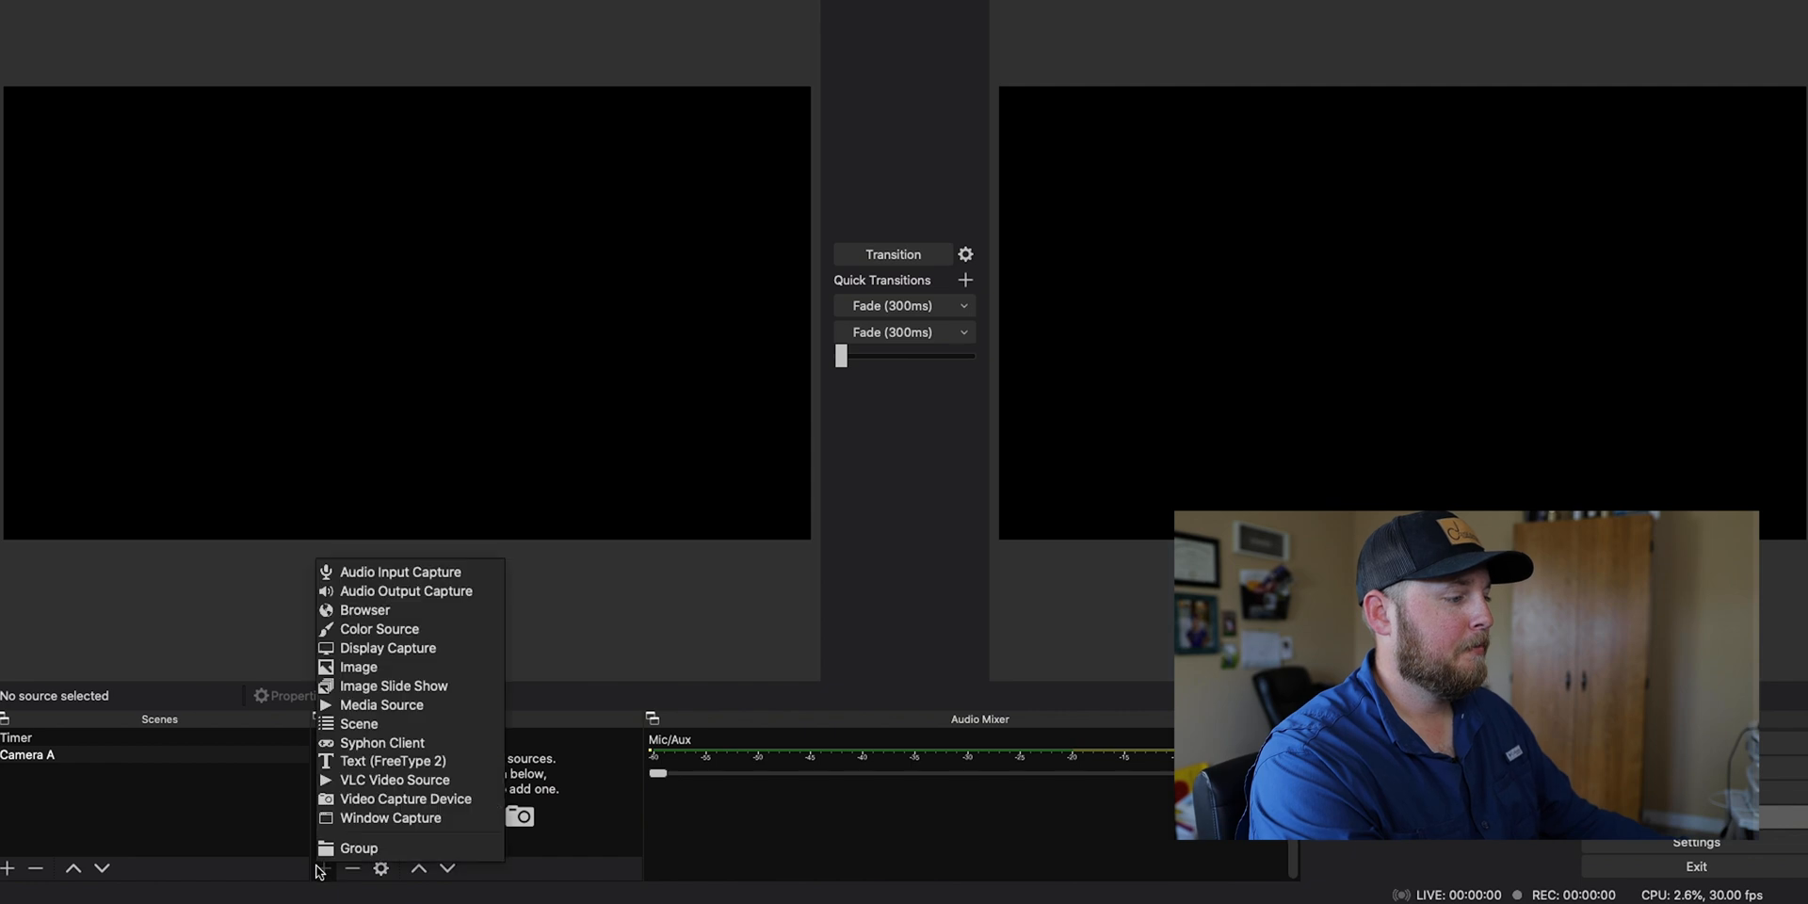
mouse_move(405, 798)
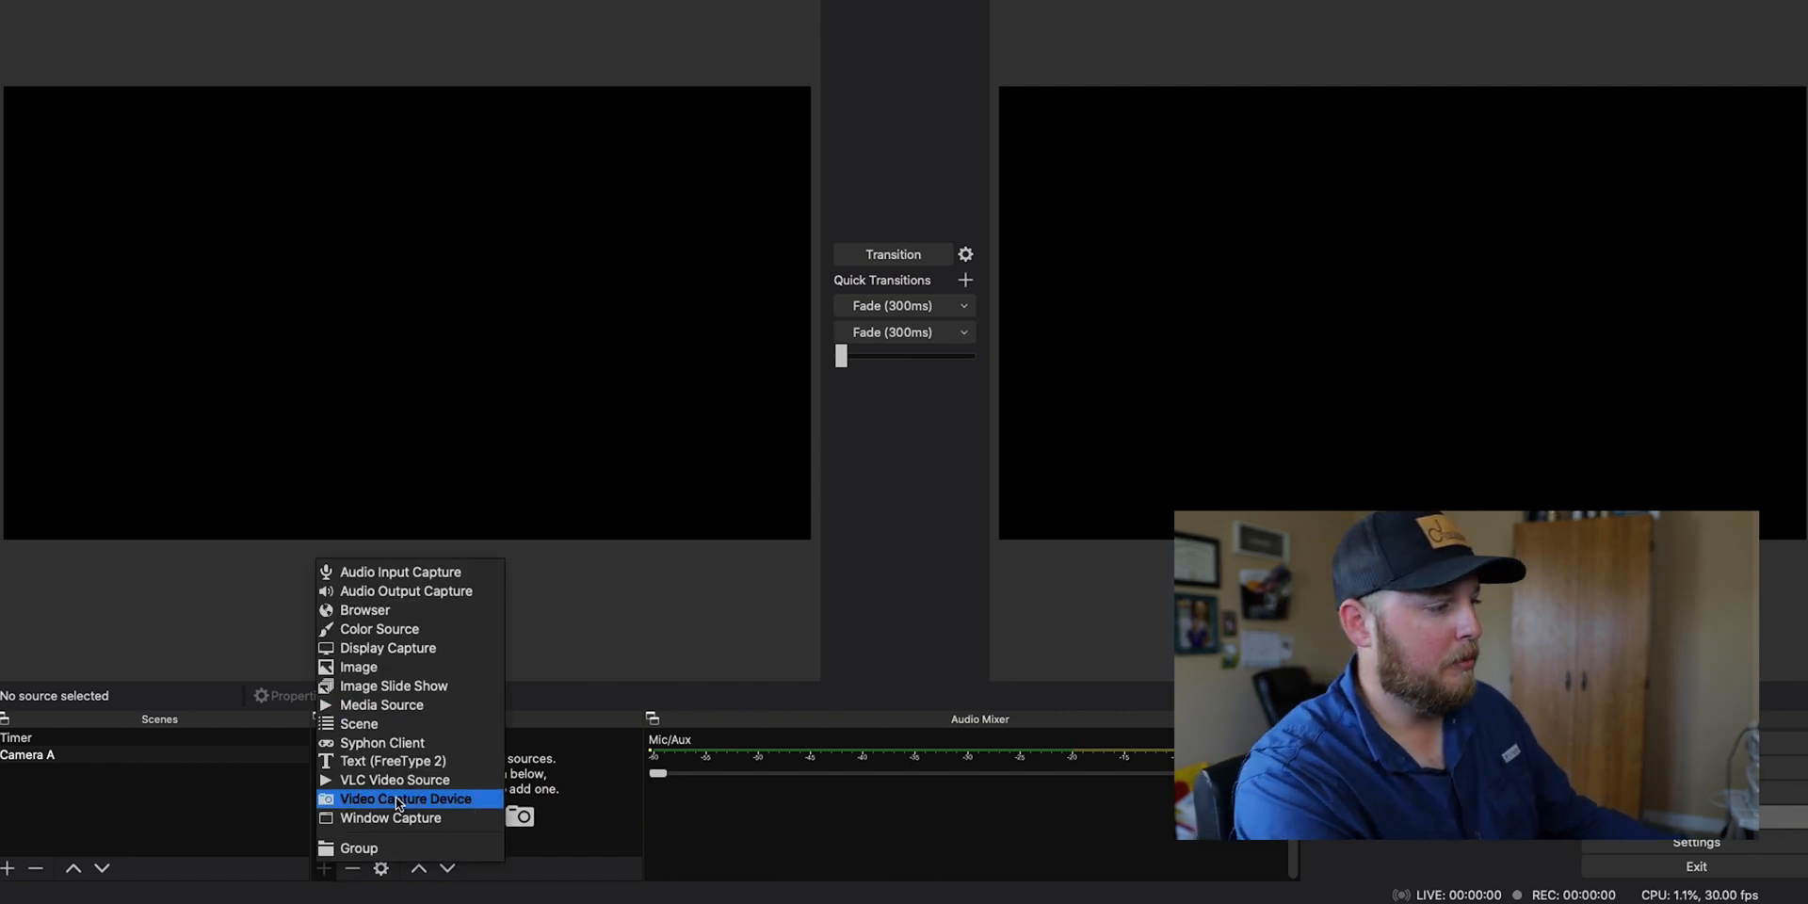
mouse_move(395, 780)
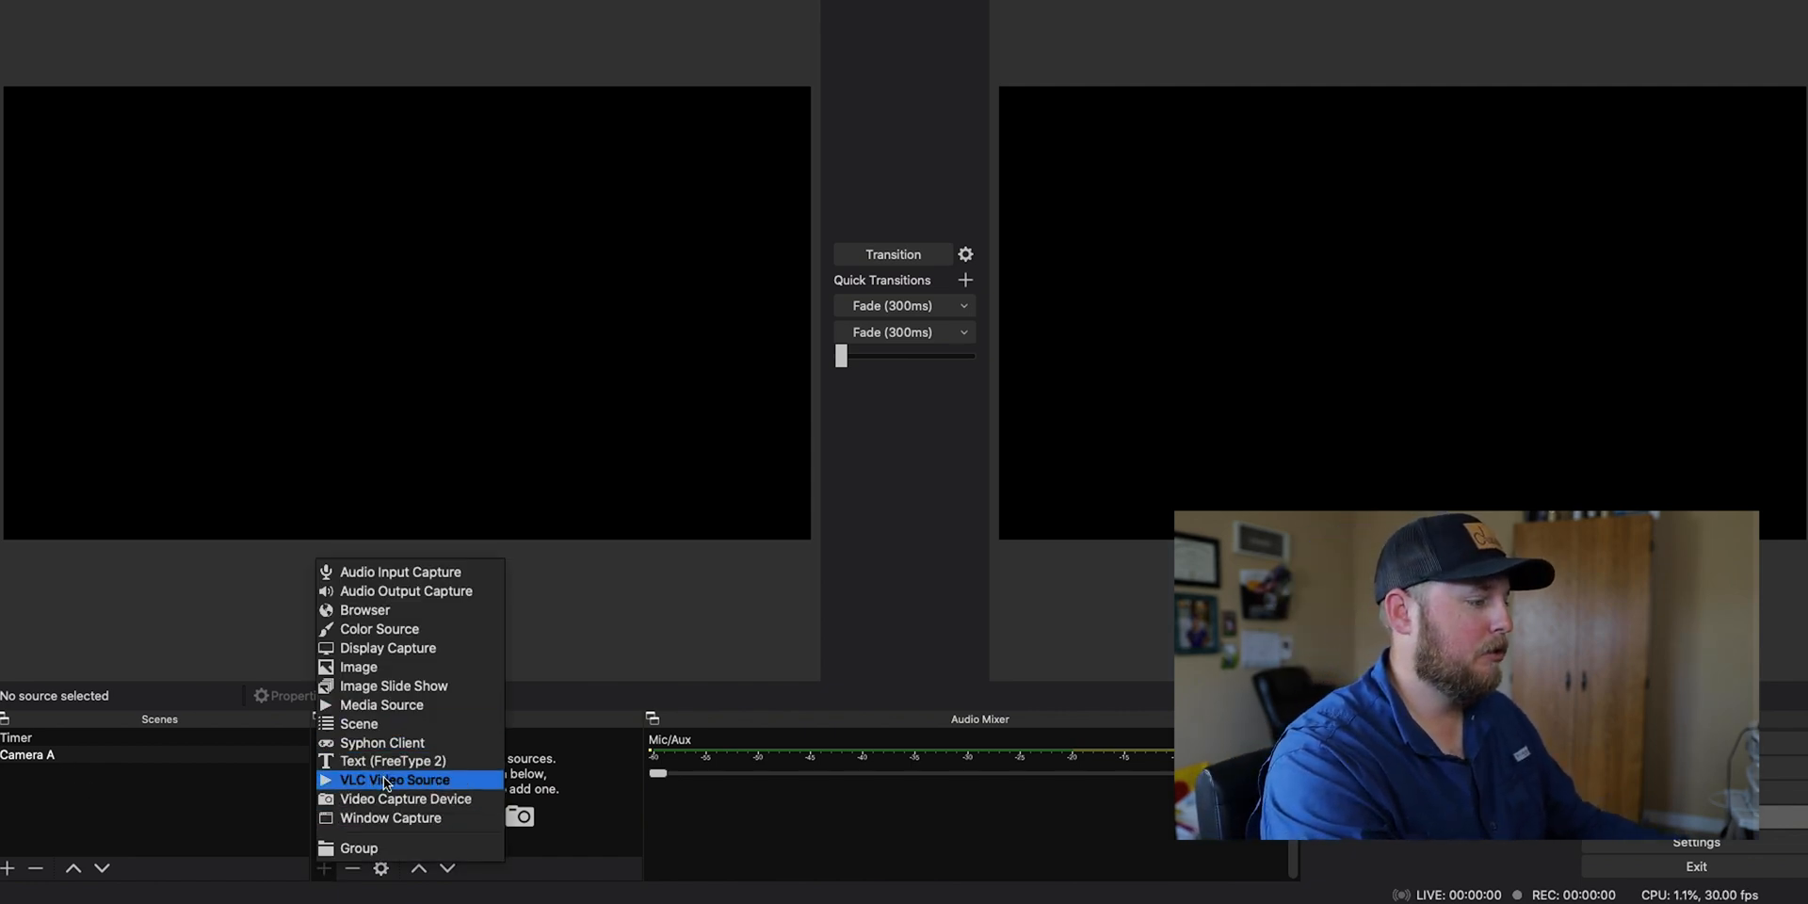
Create a Video Capture Device source and view its available capture devices
click(395, 780)
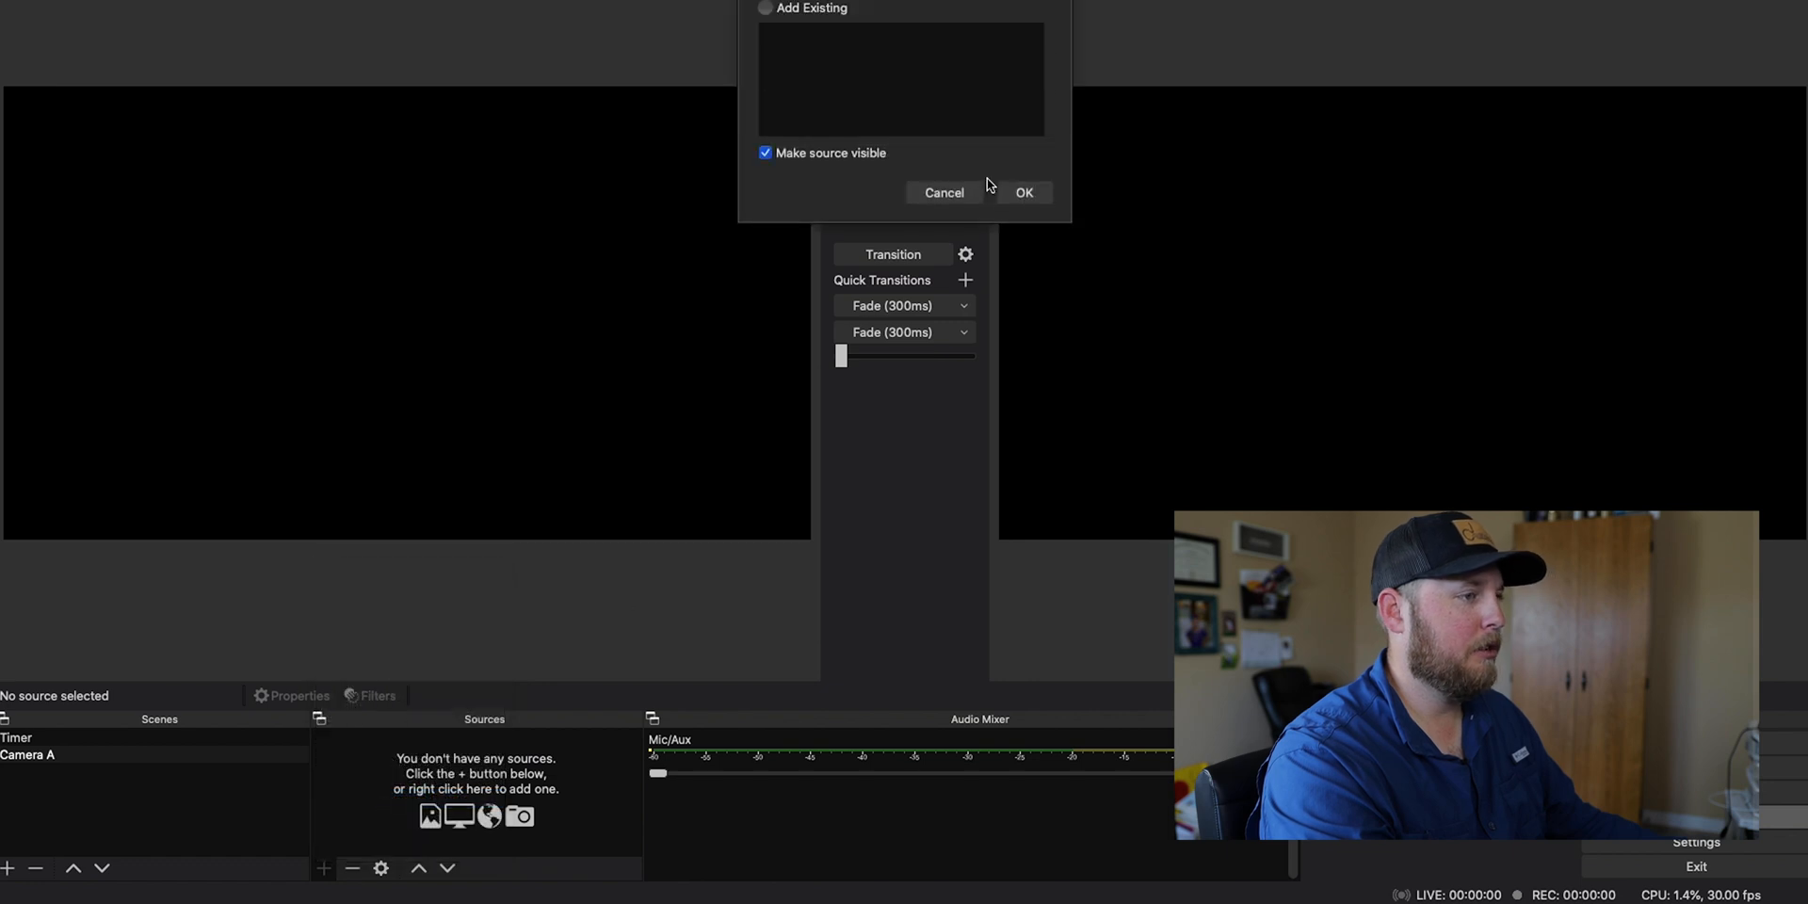
click(1022, 191)
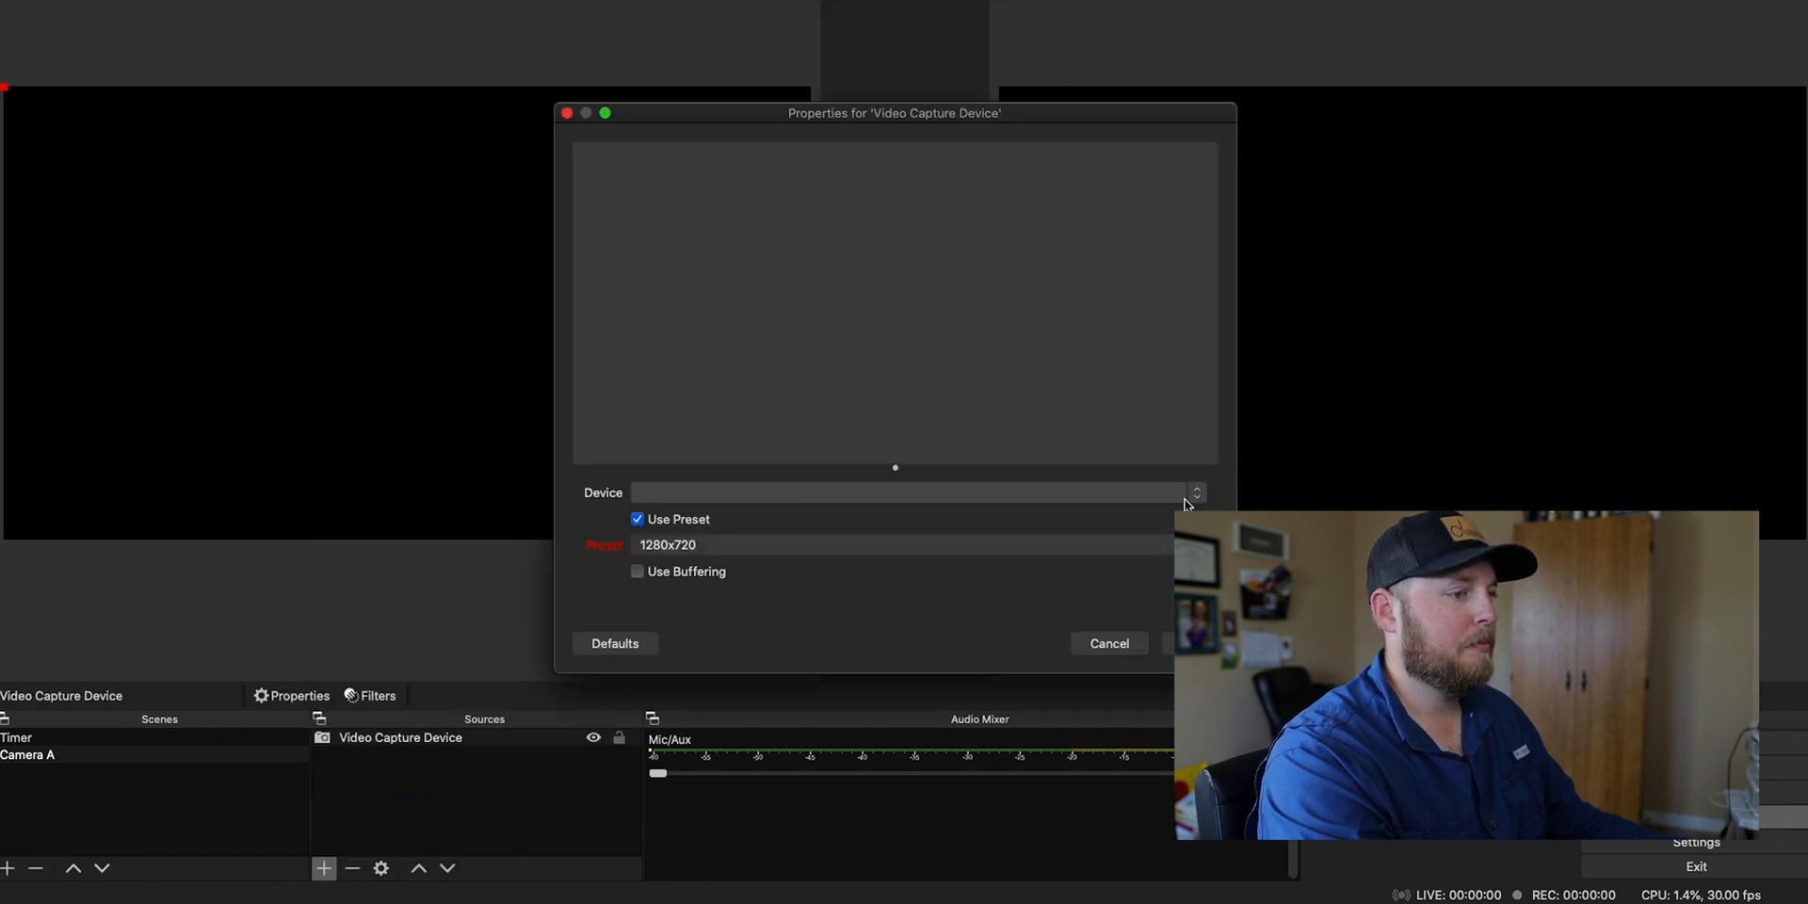
click(911, 493)
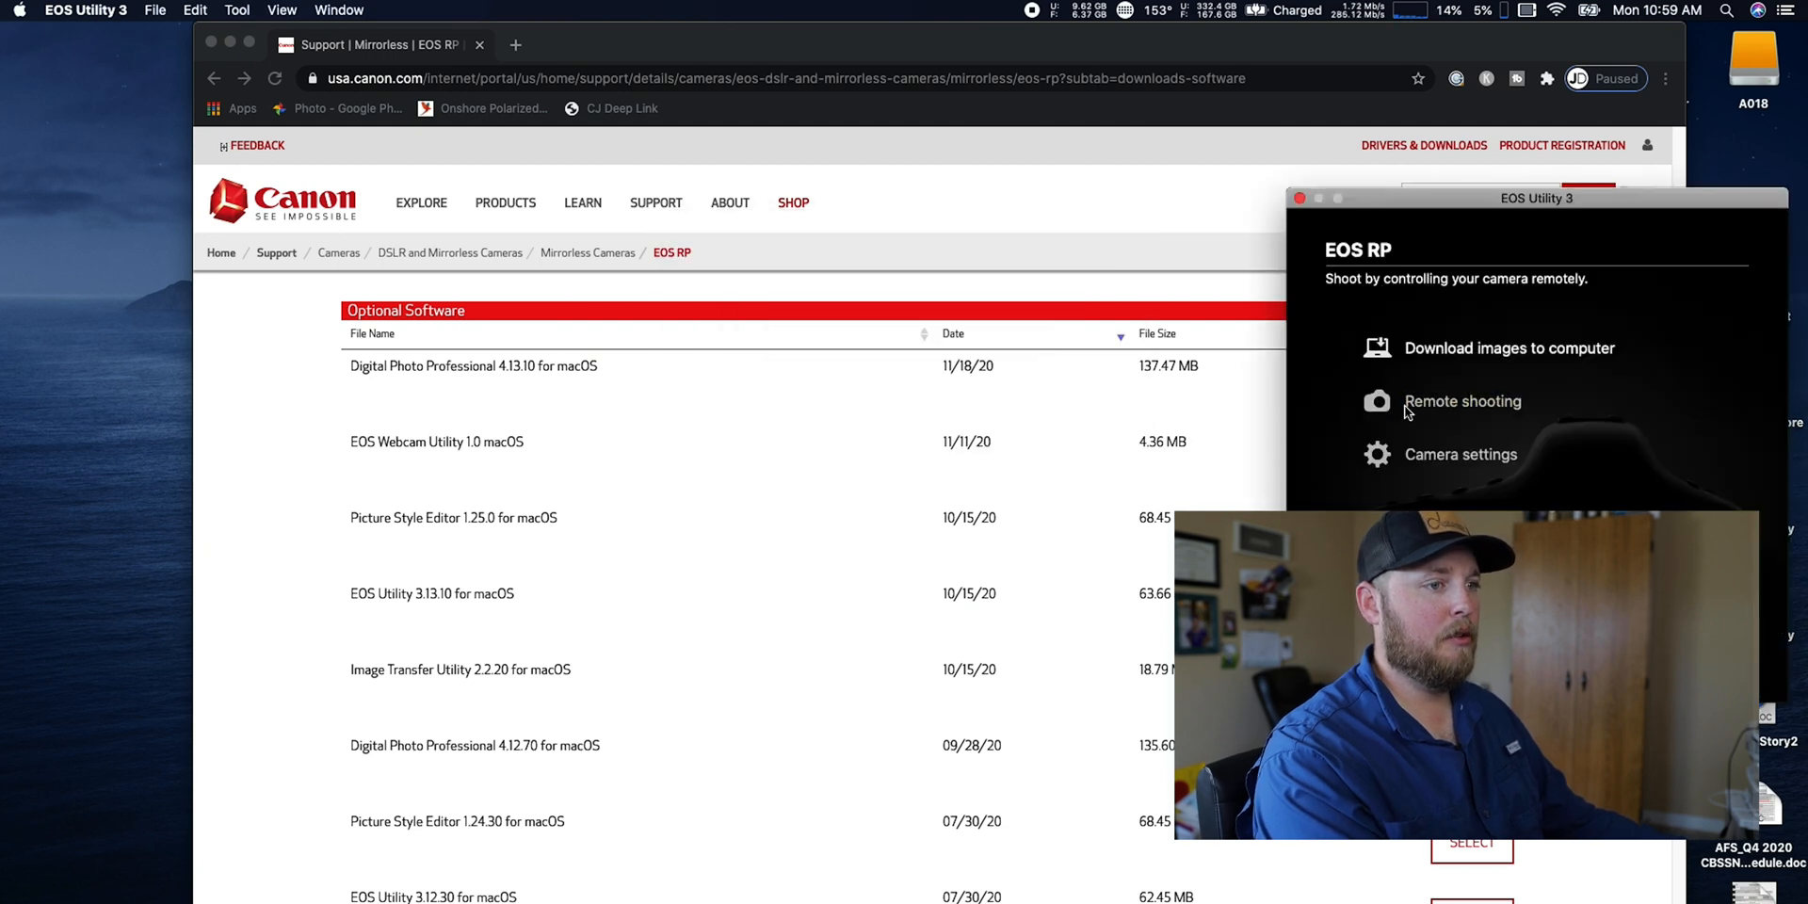
Run the EOS RP's remote Live View once more and close it
click(1460, 400)
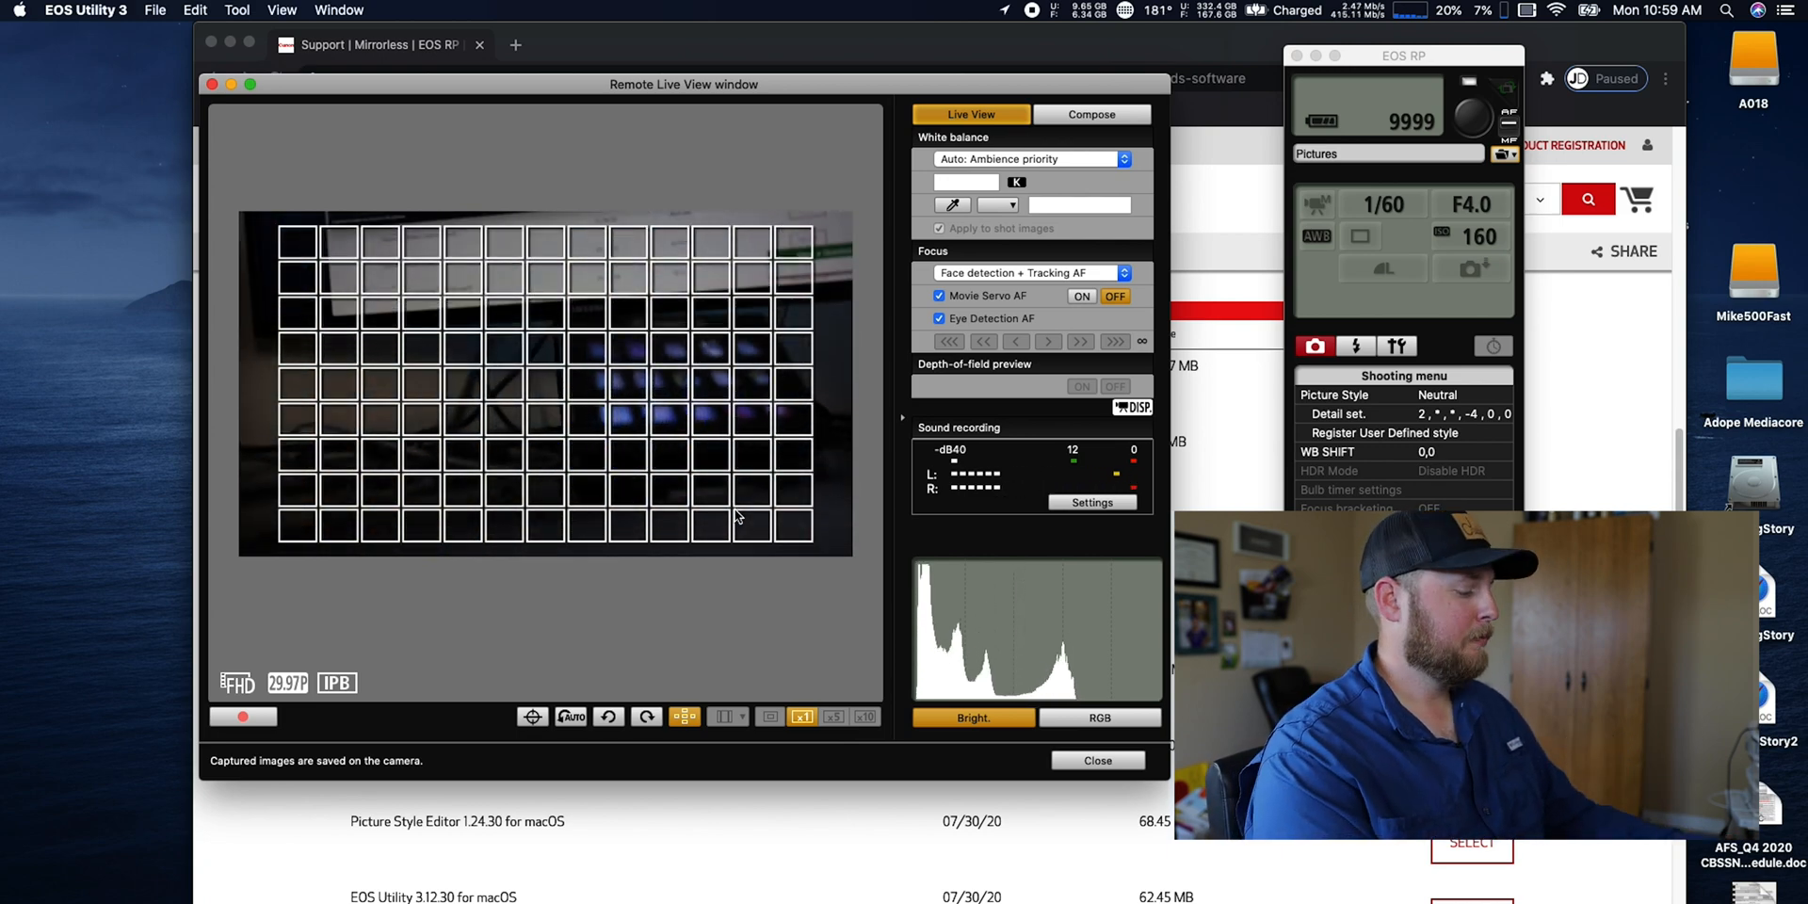
click(1097, 760)
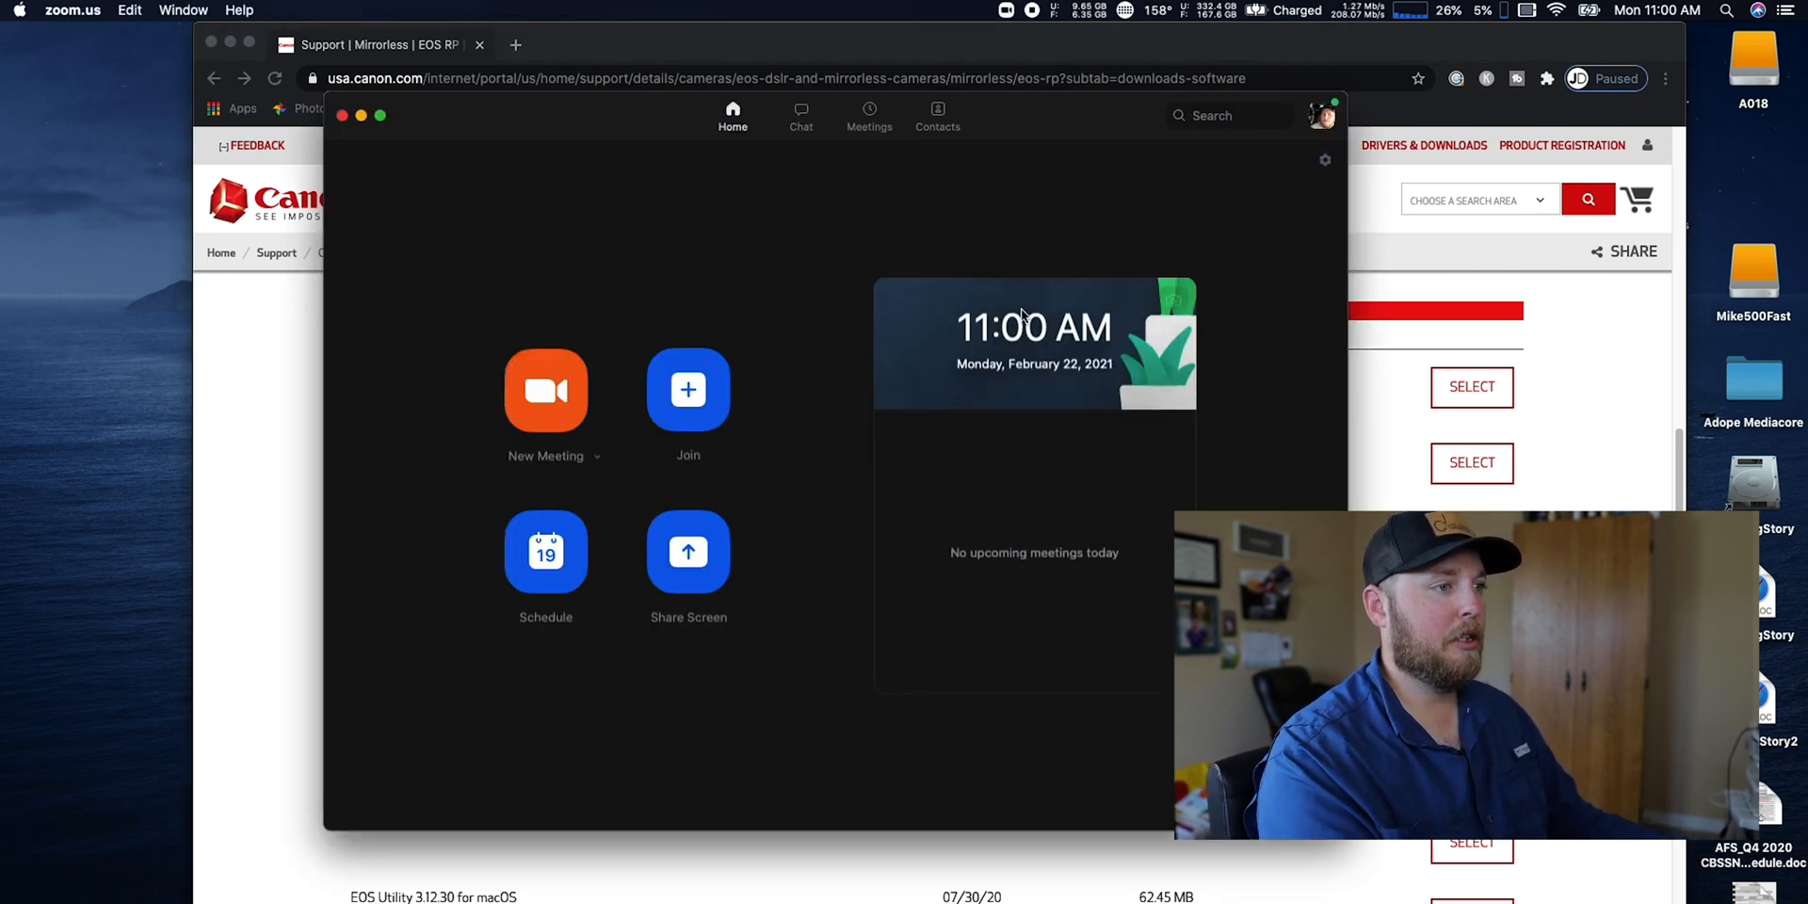
click(1325, 159)
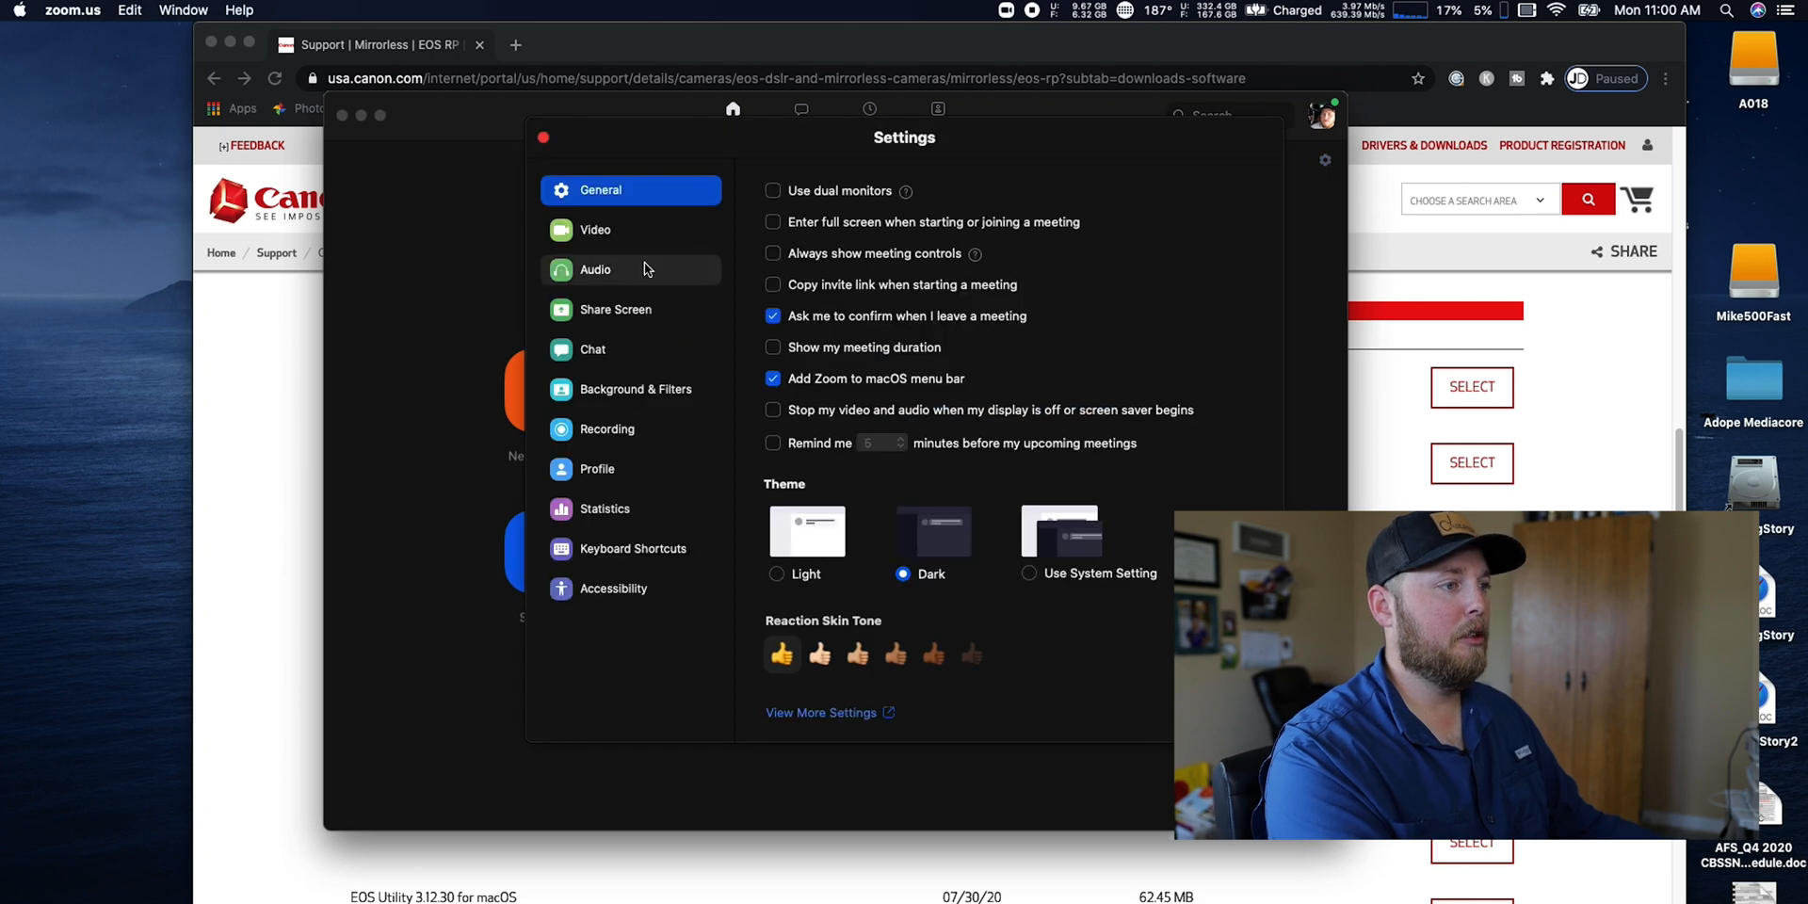
click(596, 230)
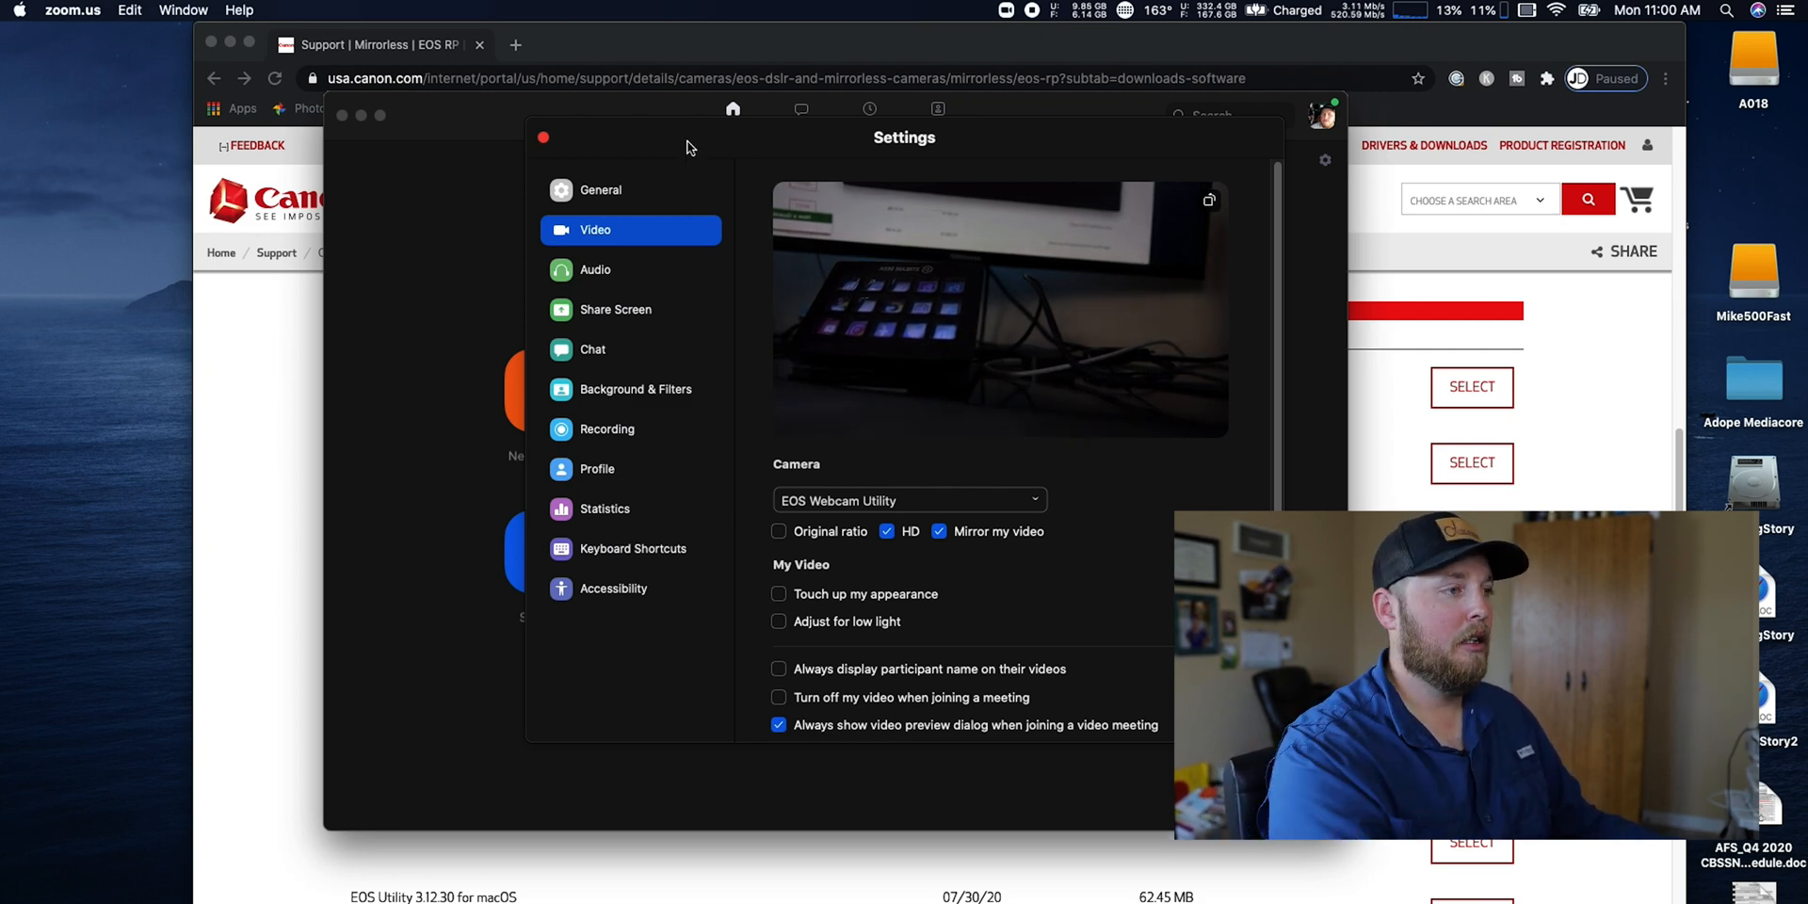
click(543, 137)
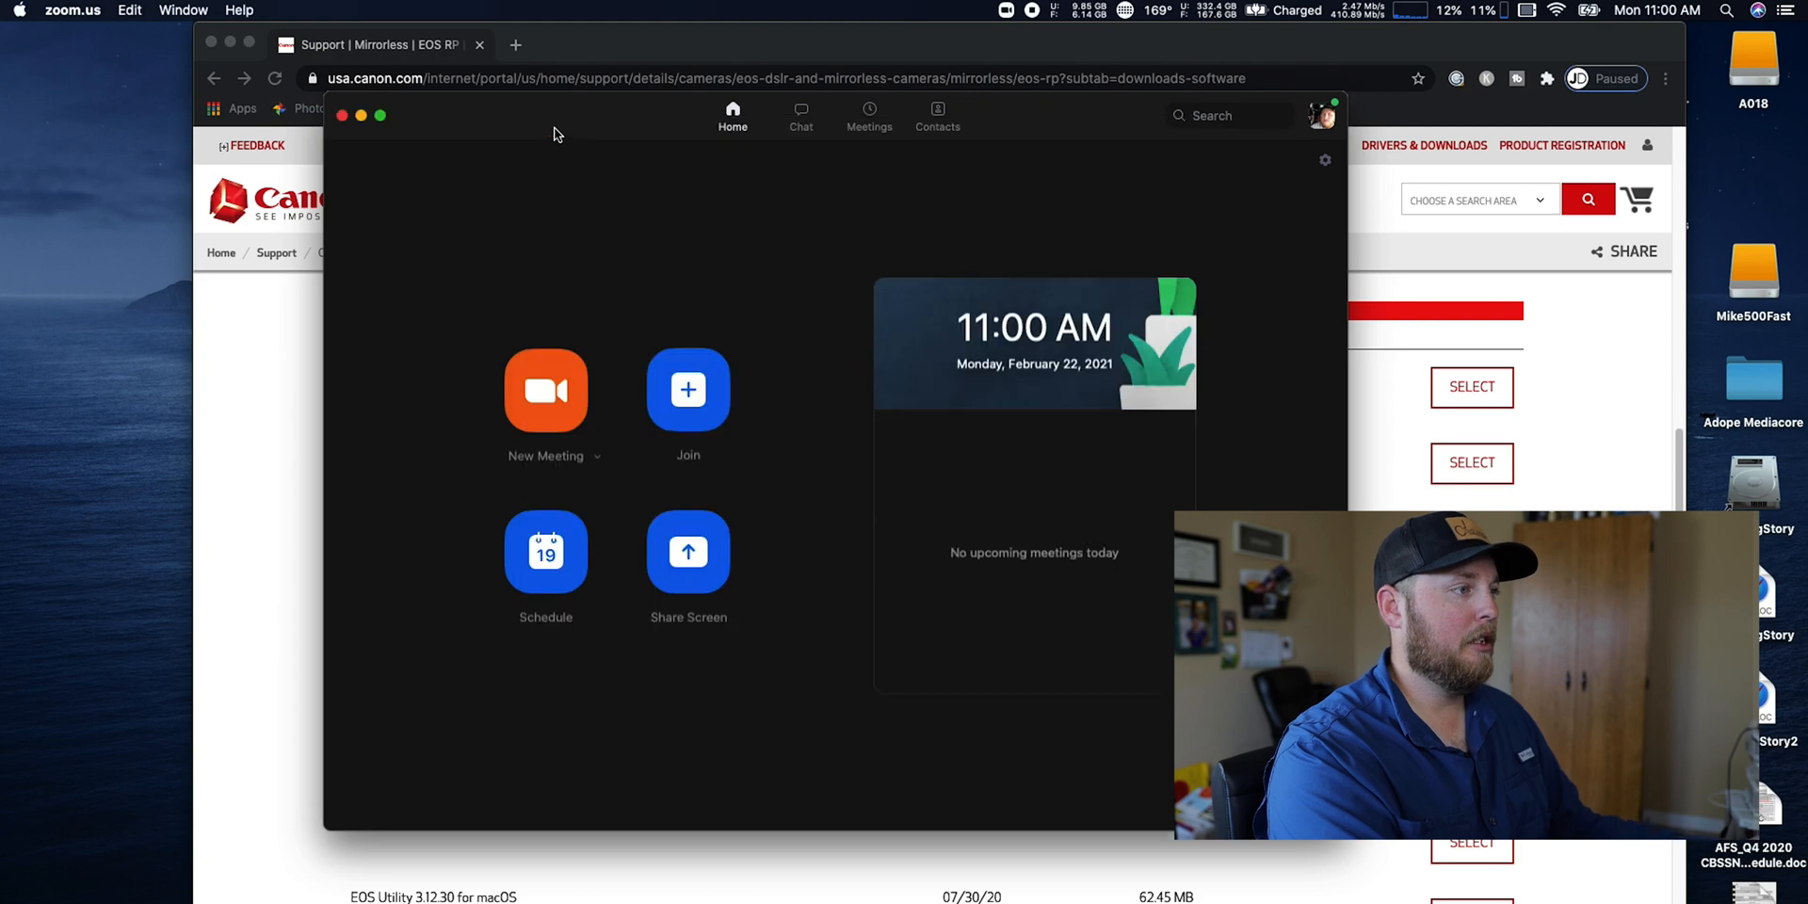